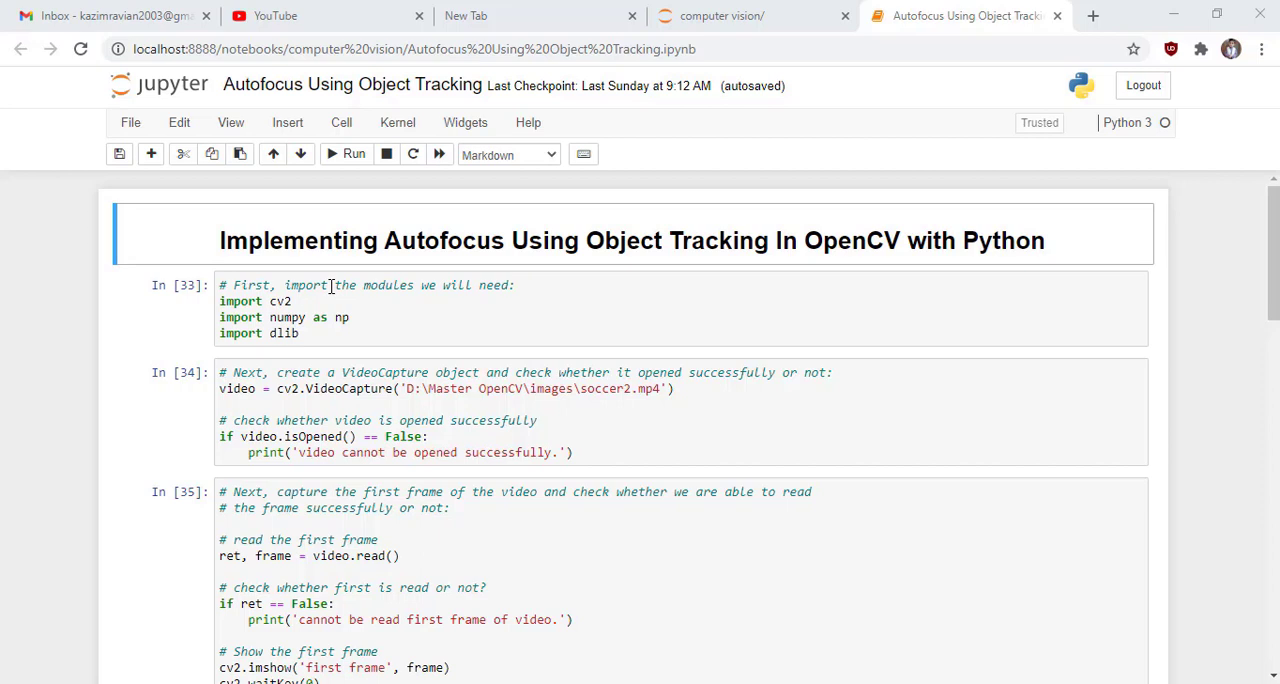
pyautogui.moveTo(414, 300)
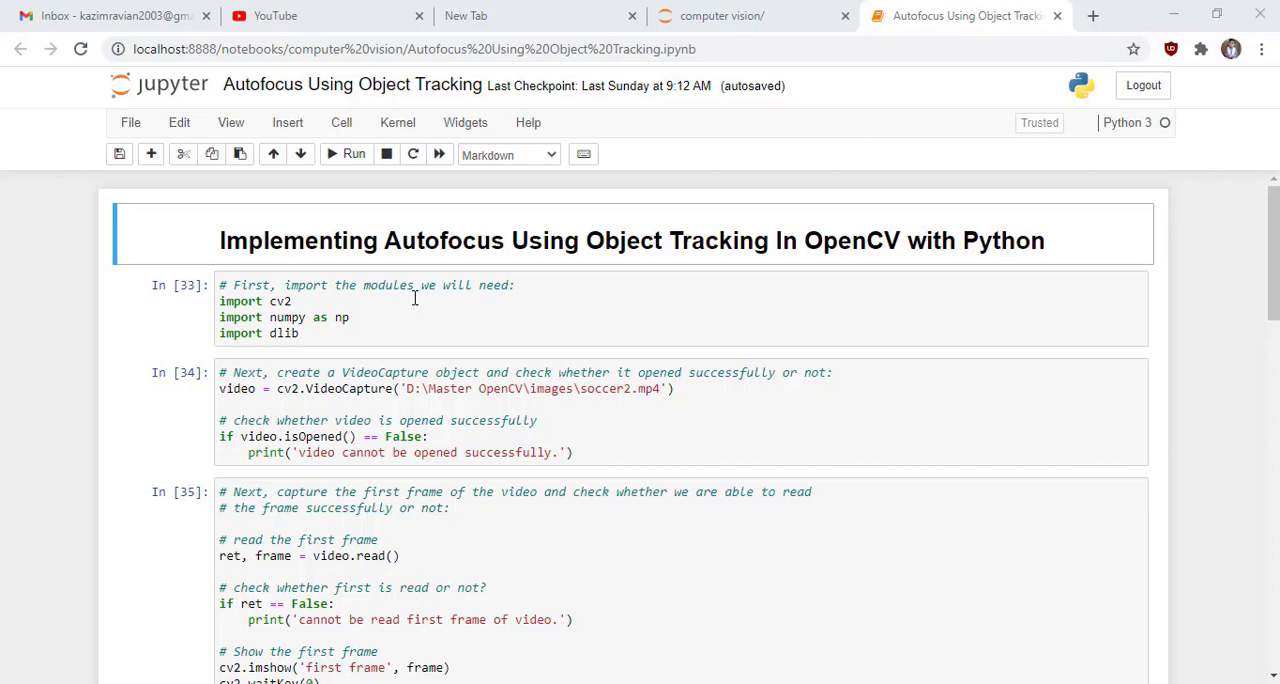
pyautogui.moveTo(300, 300)
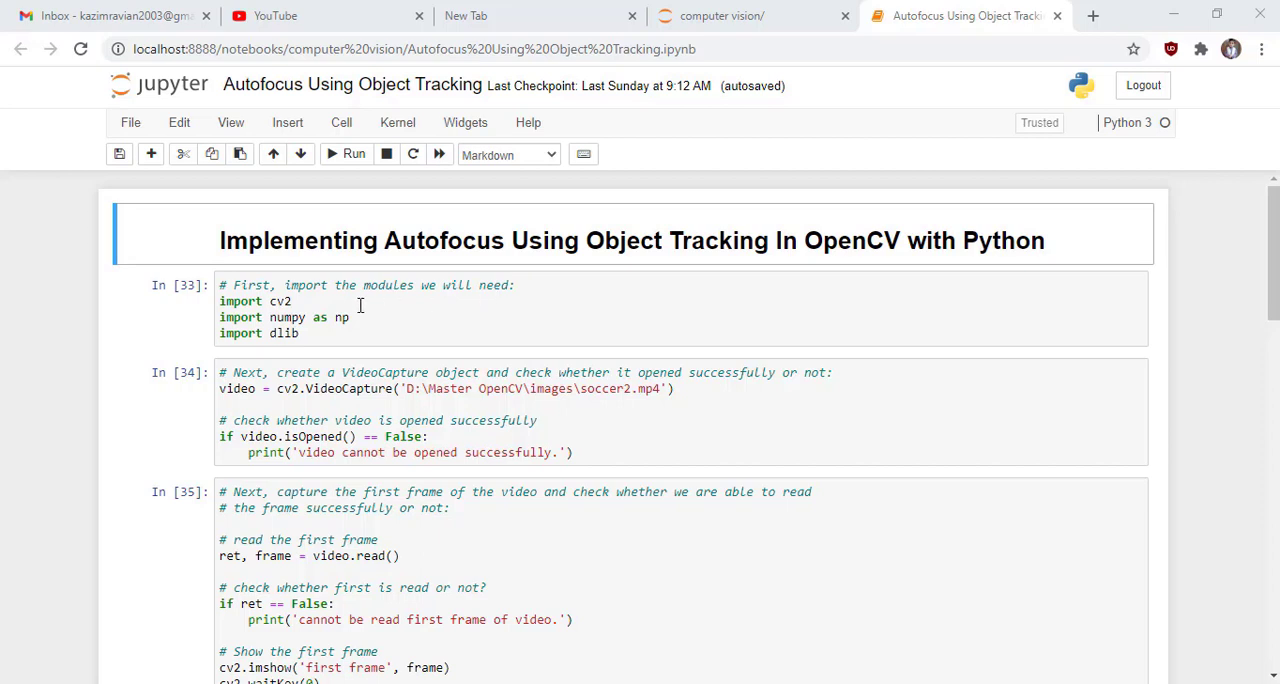
pyautogui.moveTo(290, 332)
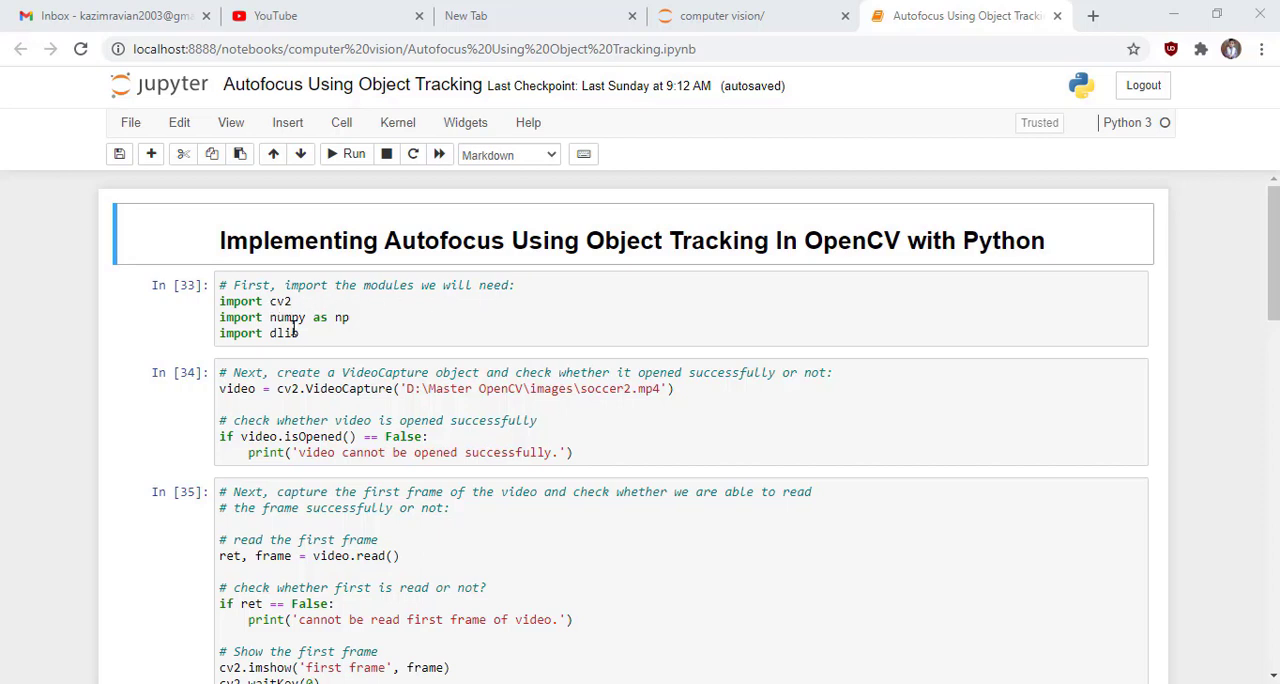
pyautogui.moveTo(312, 316)
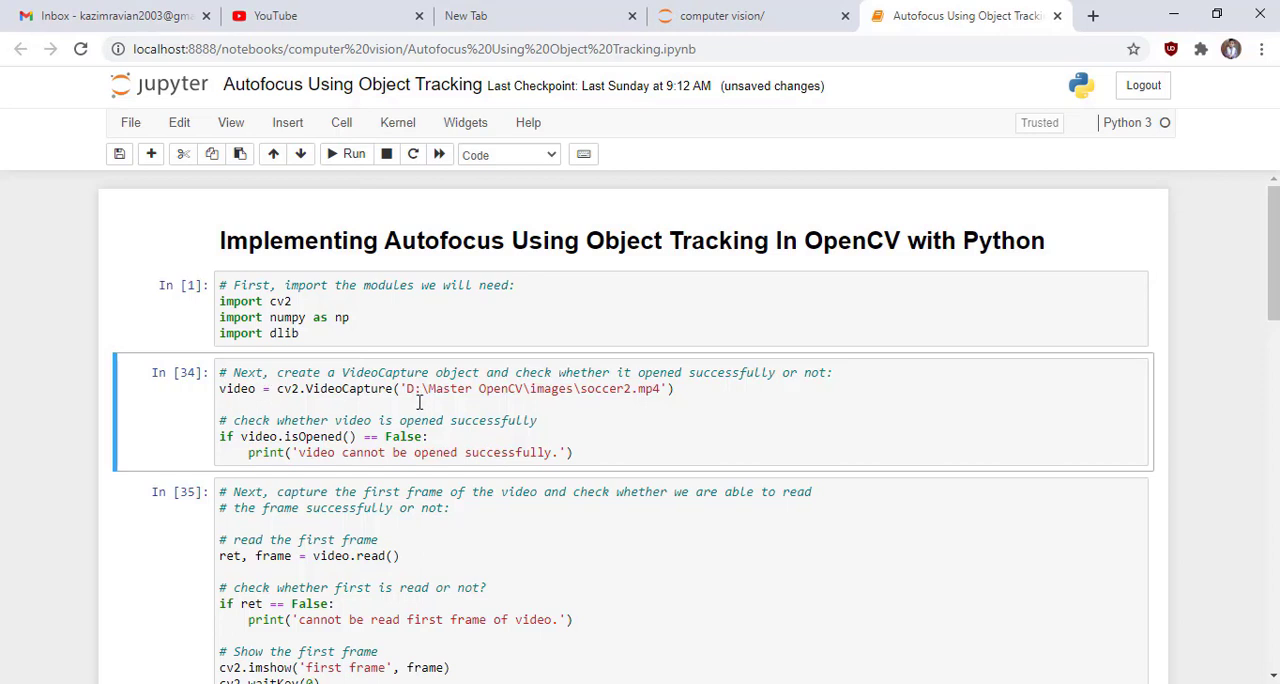
pyautogui.moveTo(728, 380)
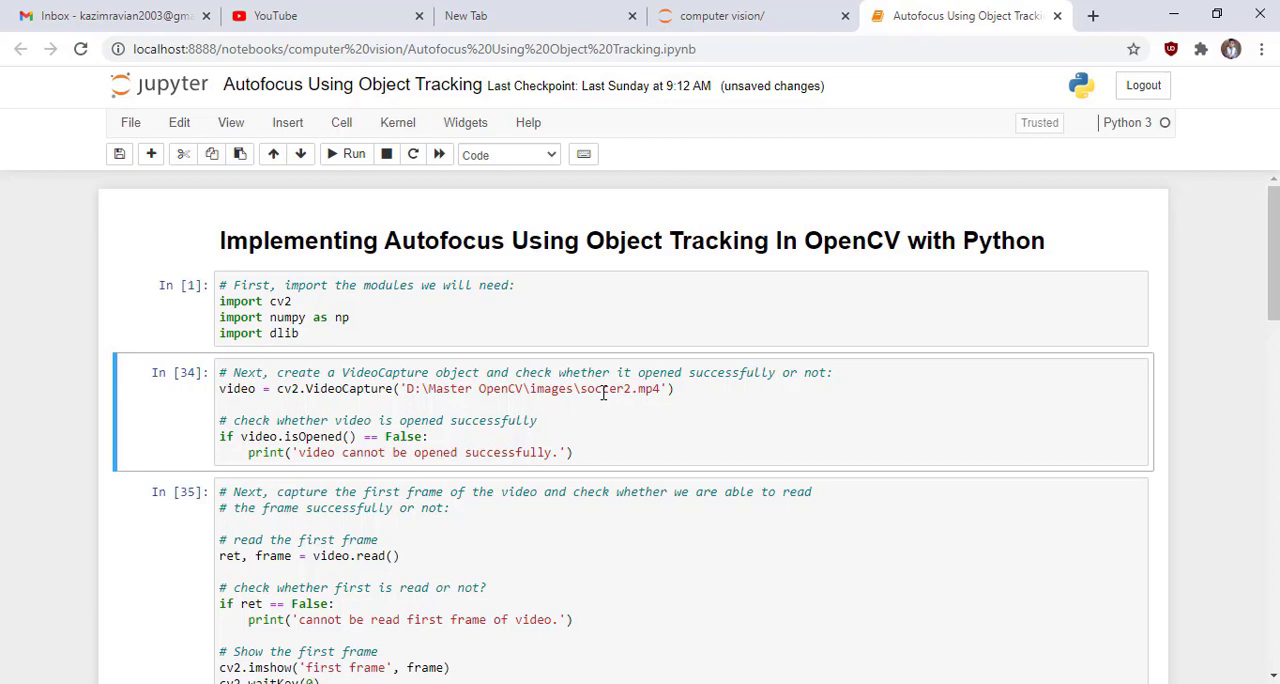
pyautogui.moveTo(598, 388)
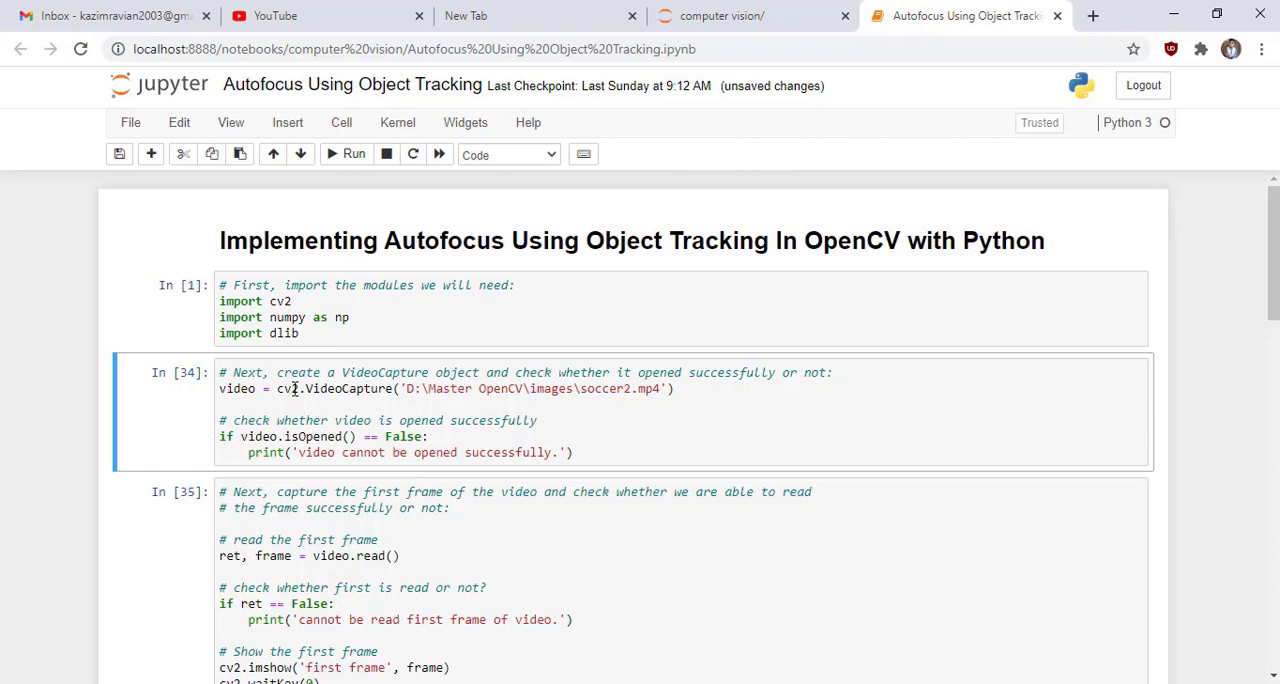
pyautogui.moveTo(280, 396)
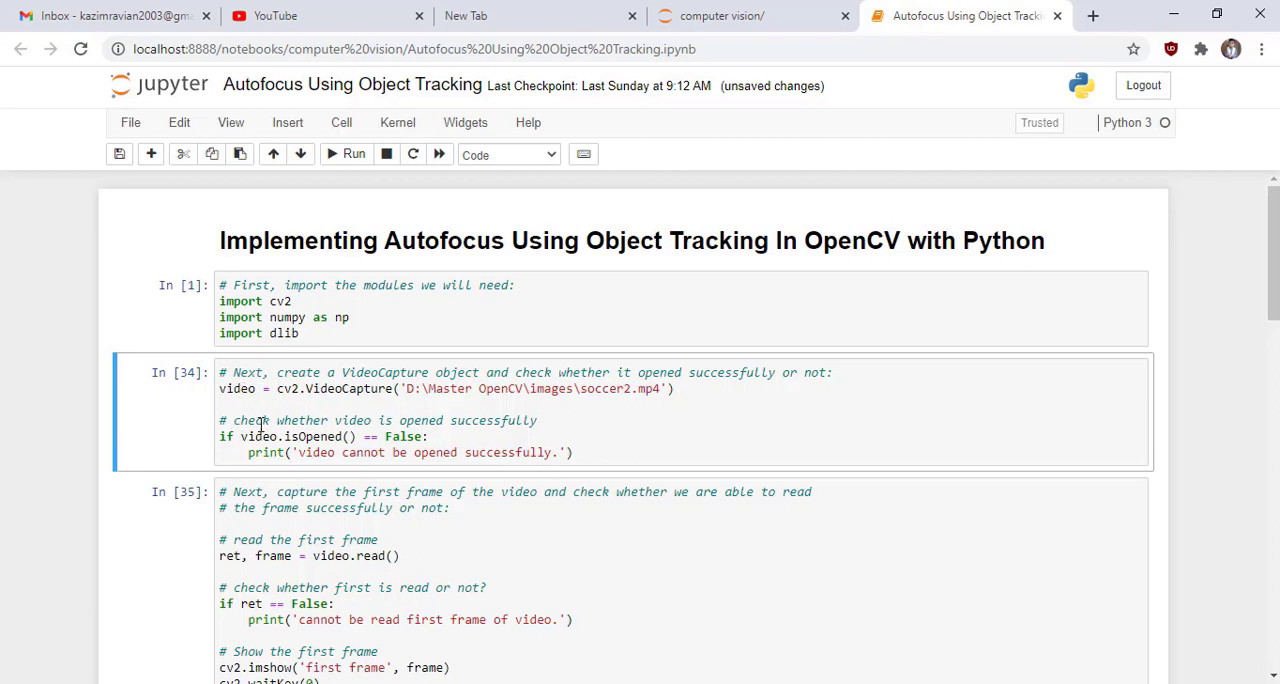
pyautogui.moveTo(376, 452)
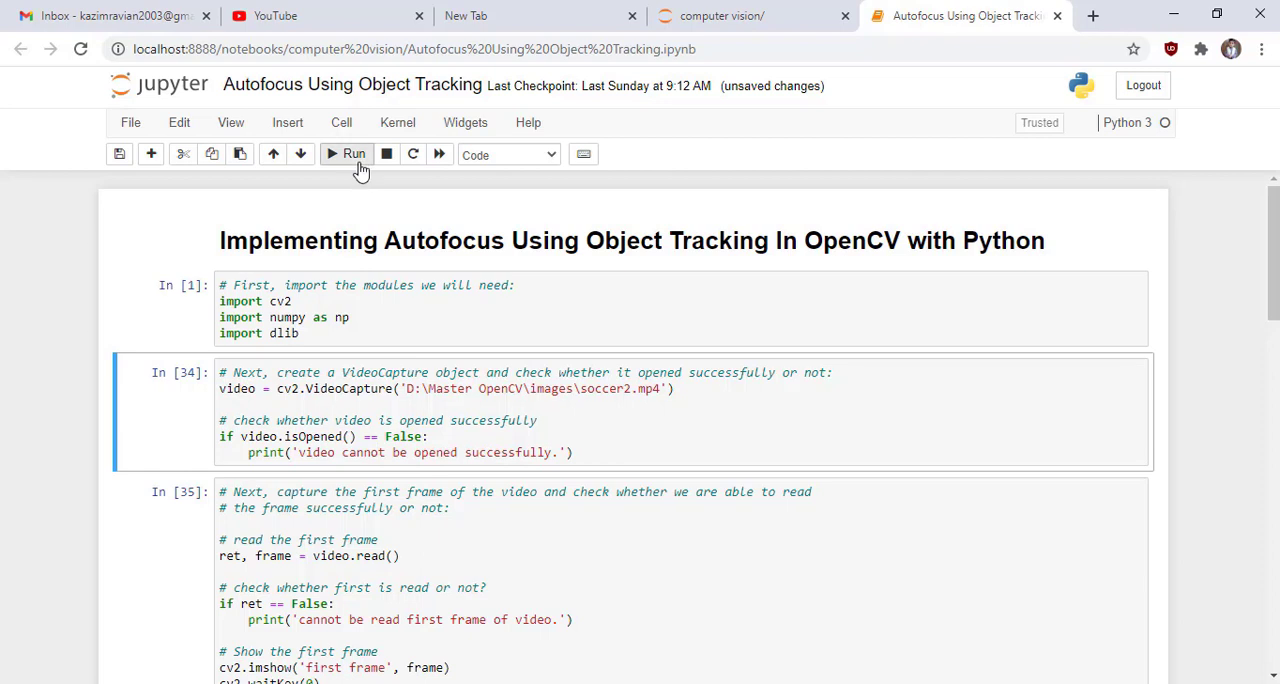
# Run the VideoCapture cell, which reports the video cannot be opened successfully.
pyautogui.click(352, 152)
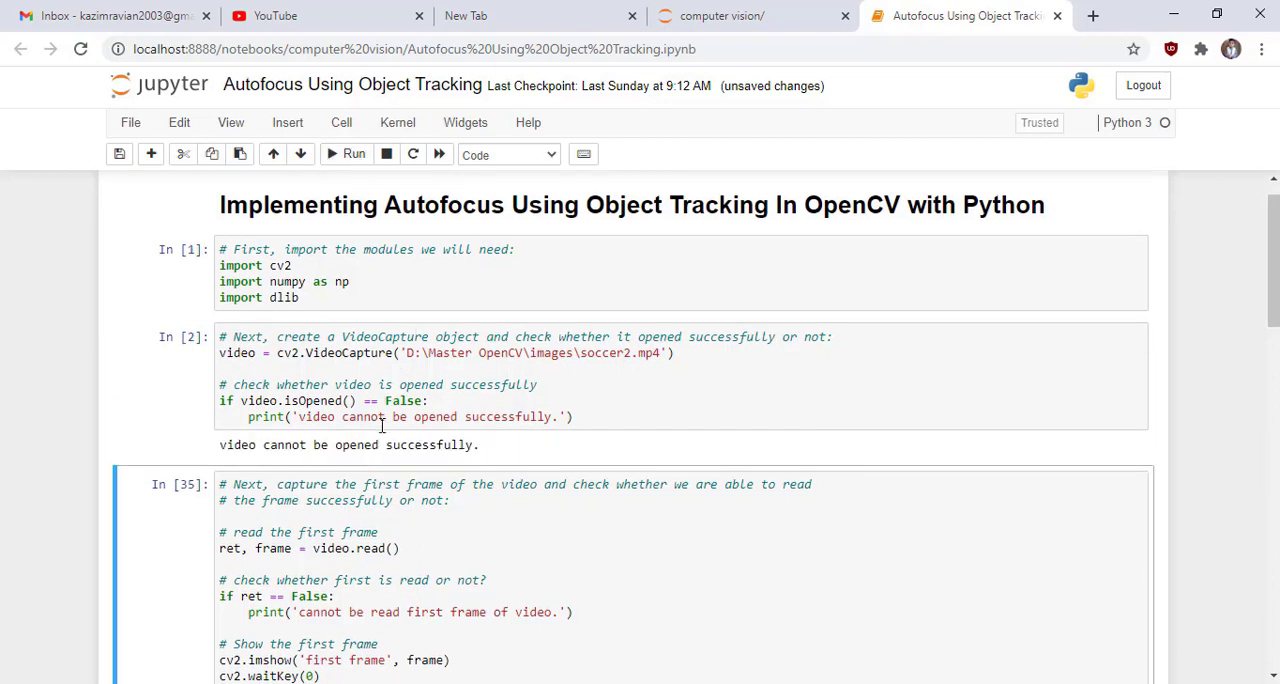
pyautogui.moveTo(504, 416)
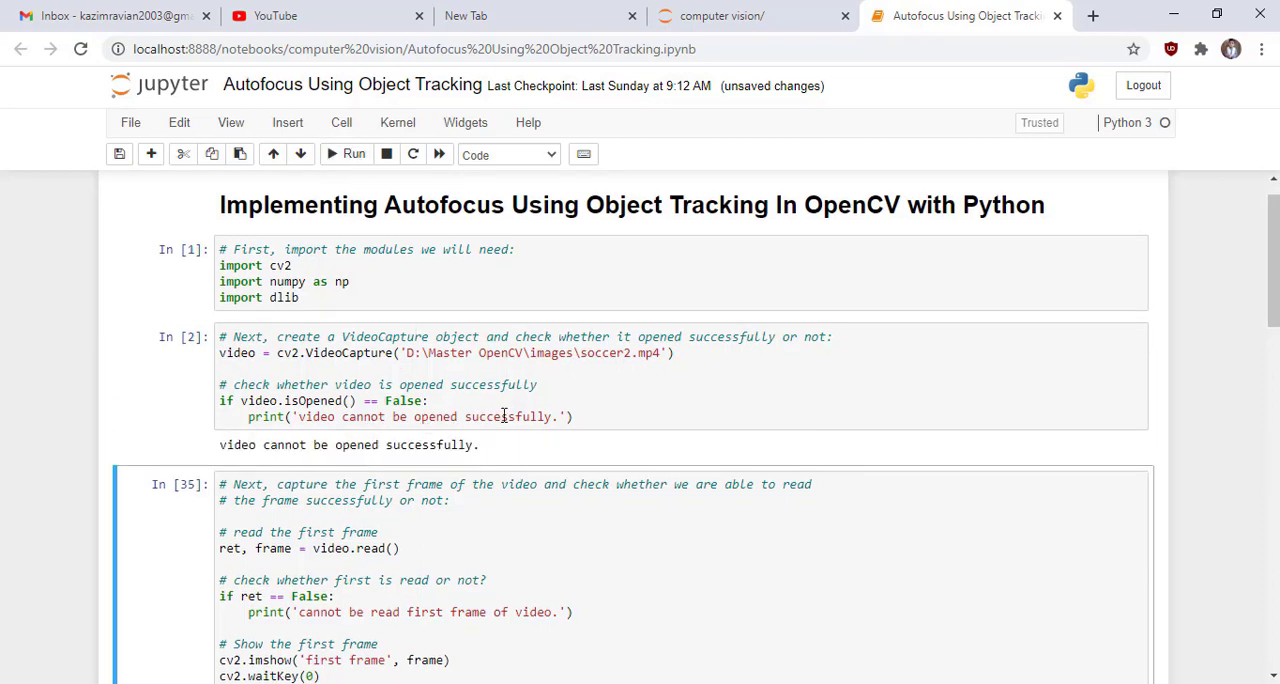
pyautogui.moveTo(488, 364)
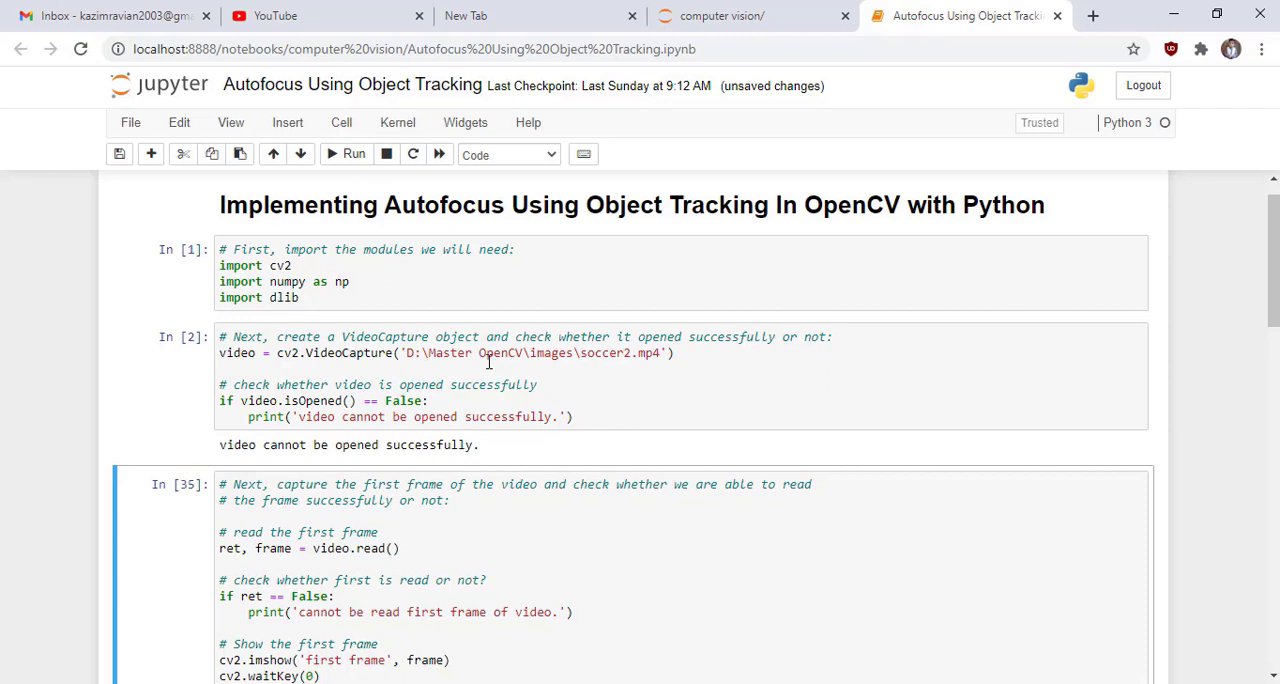
# Correct the video path to D:\OpenCV\images\soccer2.mp4 and rerun the cell without error.
pyautogui.click(468, 352)
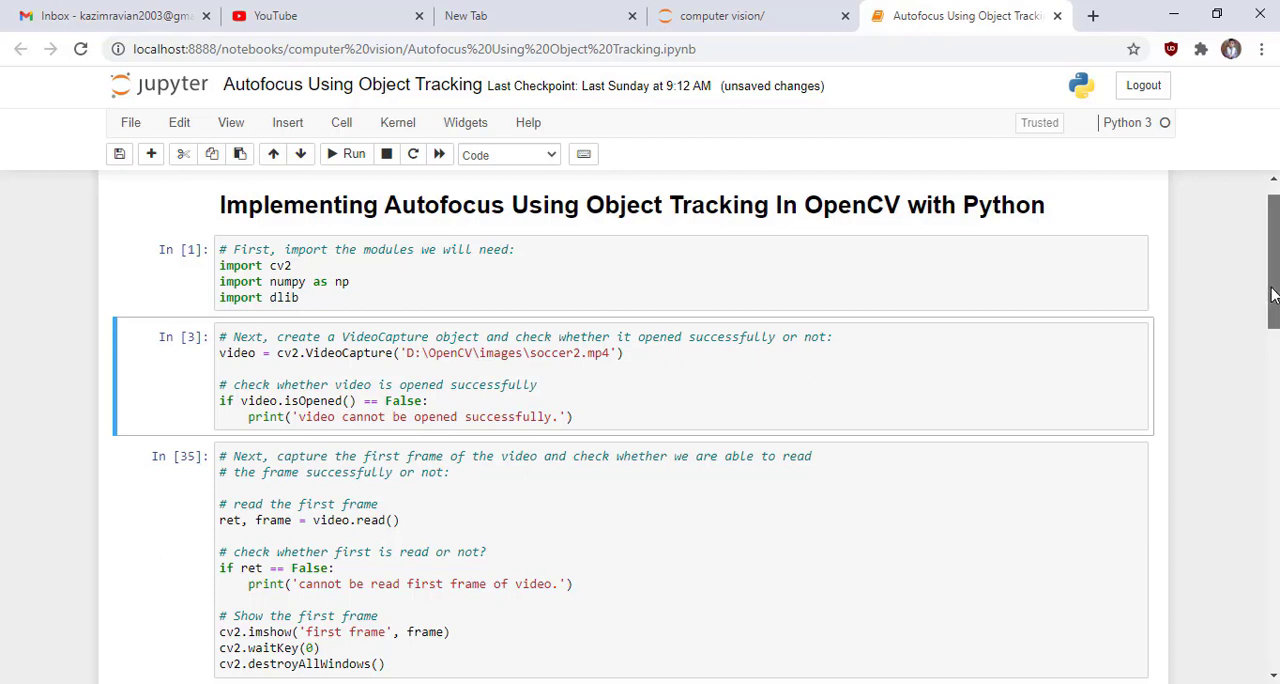
pyautogui.scroll(-3)
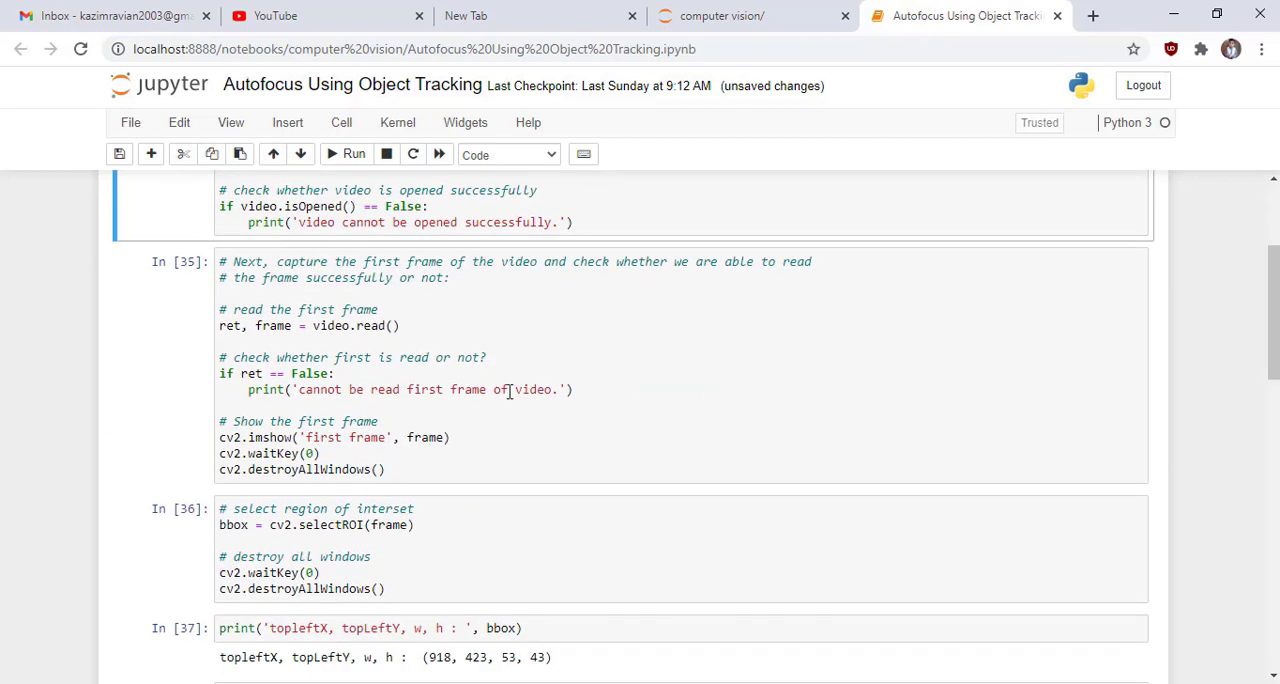
pyautogui.moveTo(484, 288)
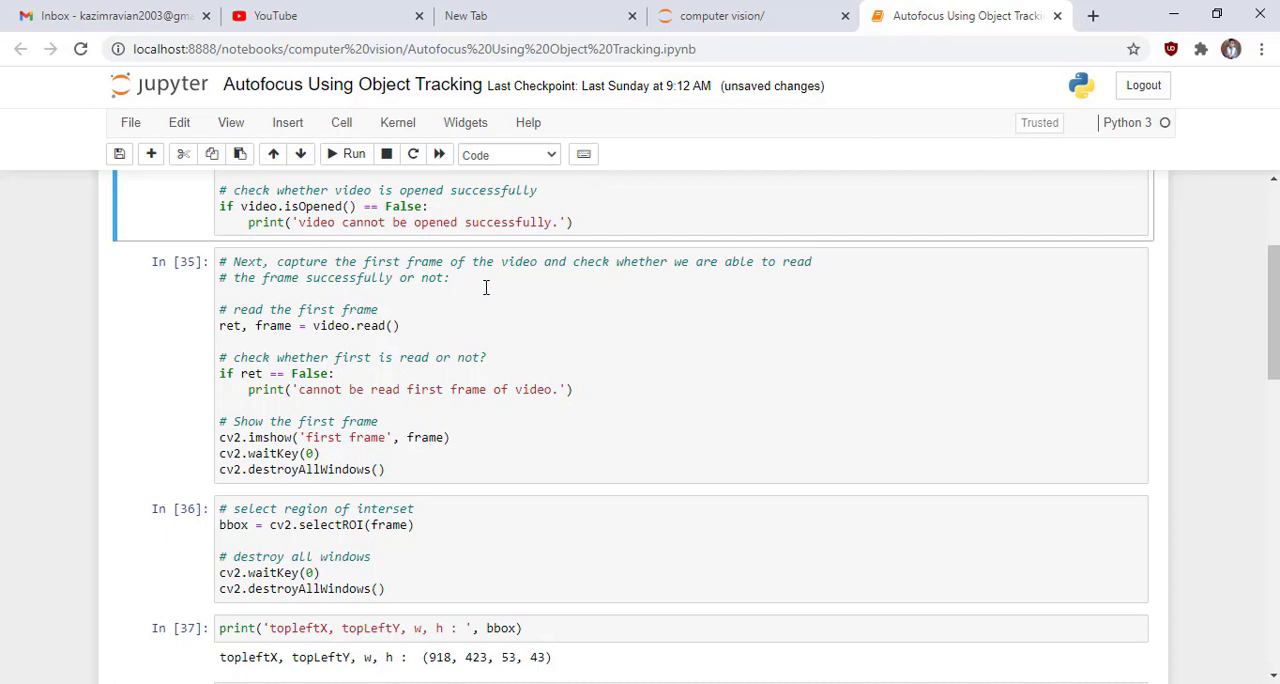
pyautogui.moveTo(468, 312)
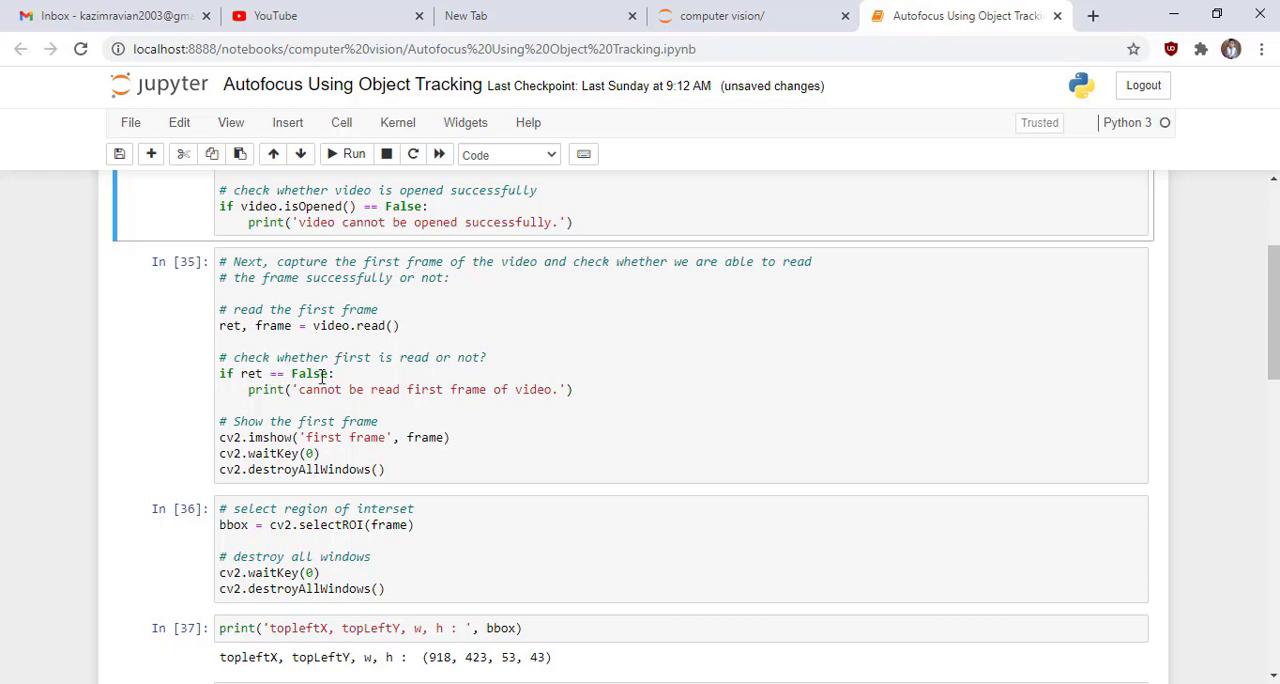
# Run the first-frame cell to show the soccer field's opening frame in its own window.
pyautogui.click(324, 436)
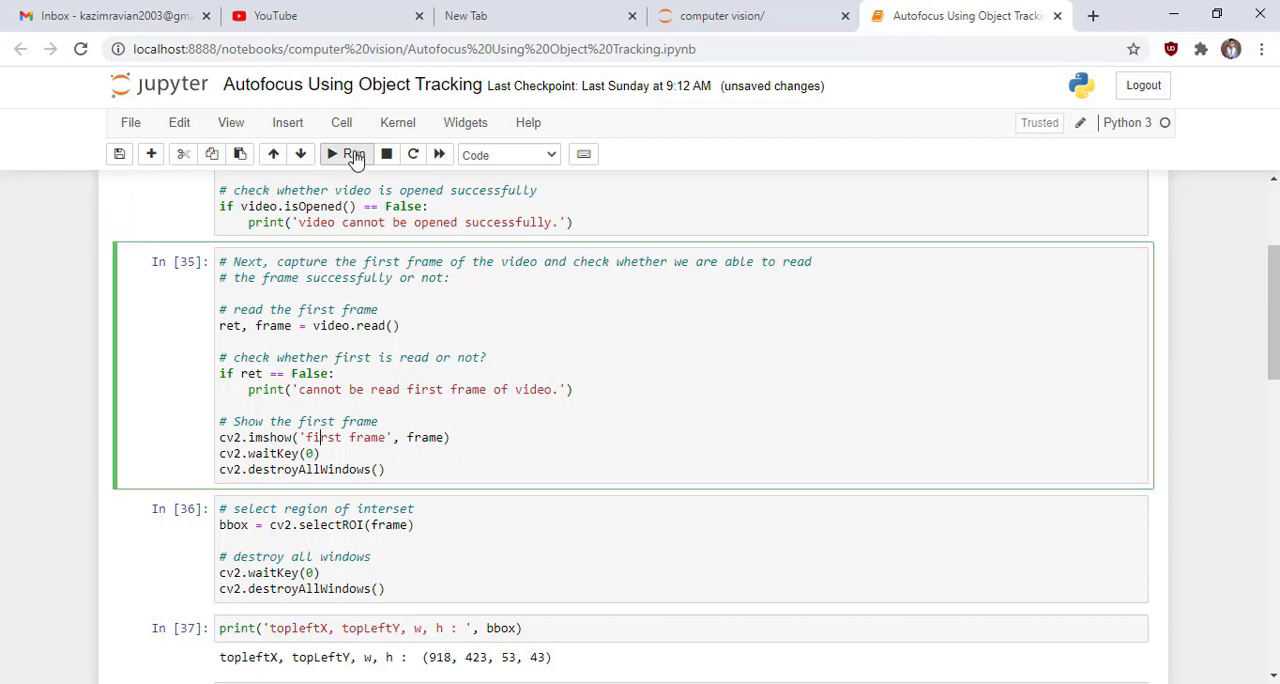
pyautogui.click(348, 154)
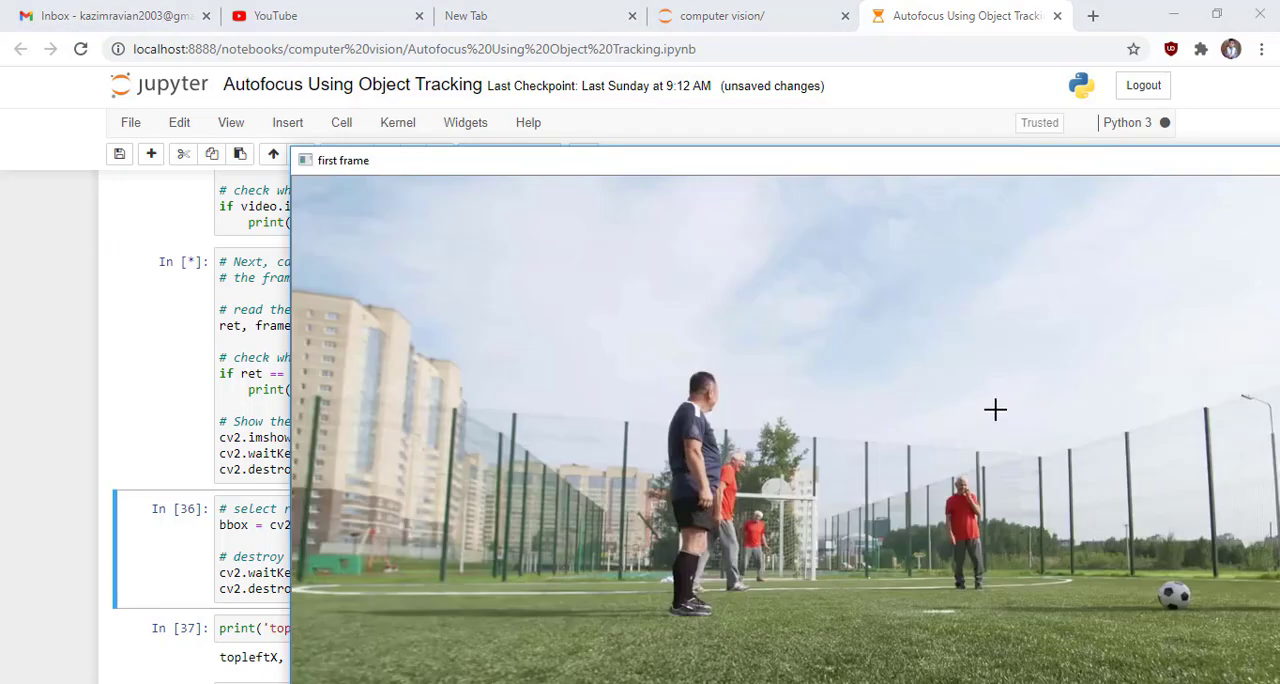
pyautogui.moveTo(730, 322)
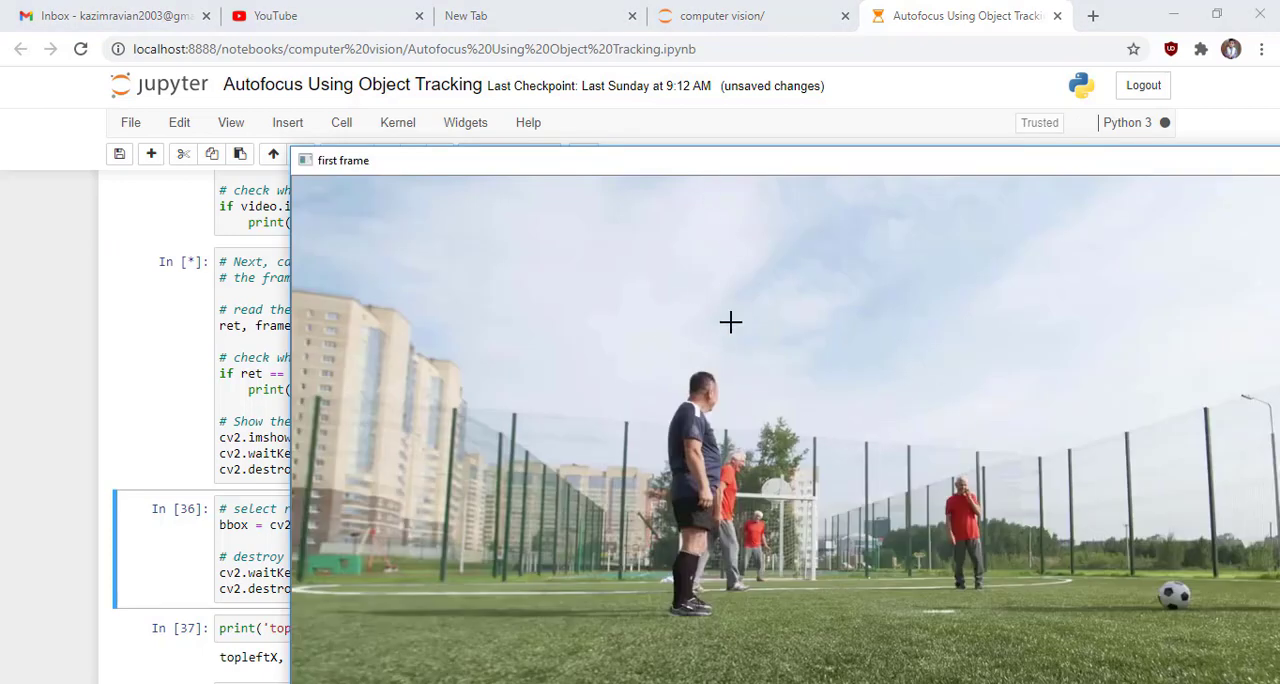
pyautogui.moveTo(1122, 592)
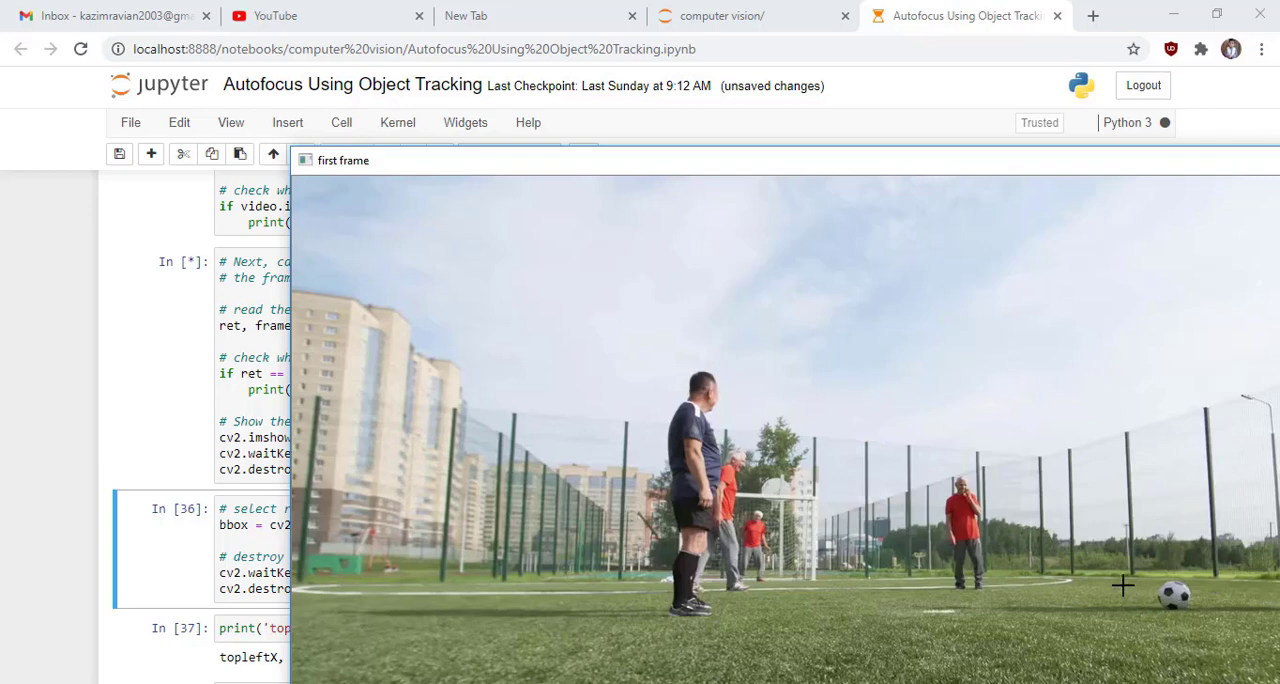
pyautogui.moveTo(1216, 570)
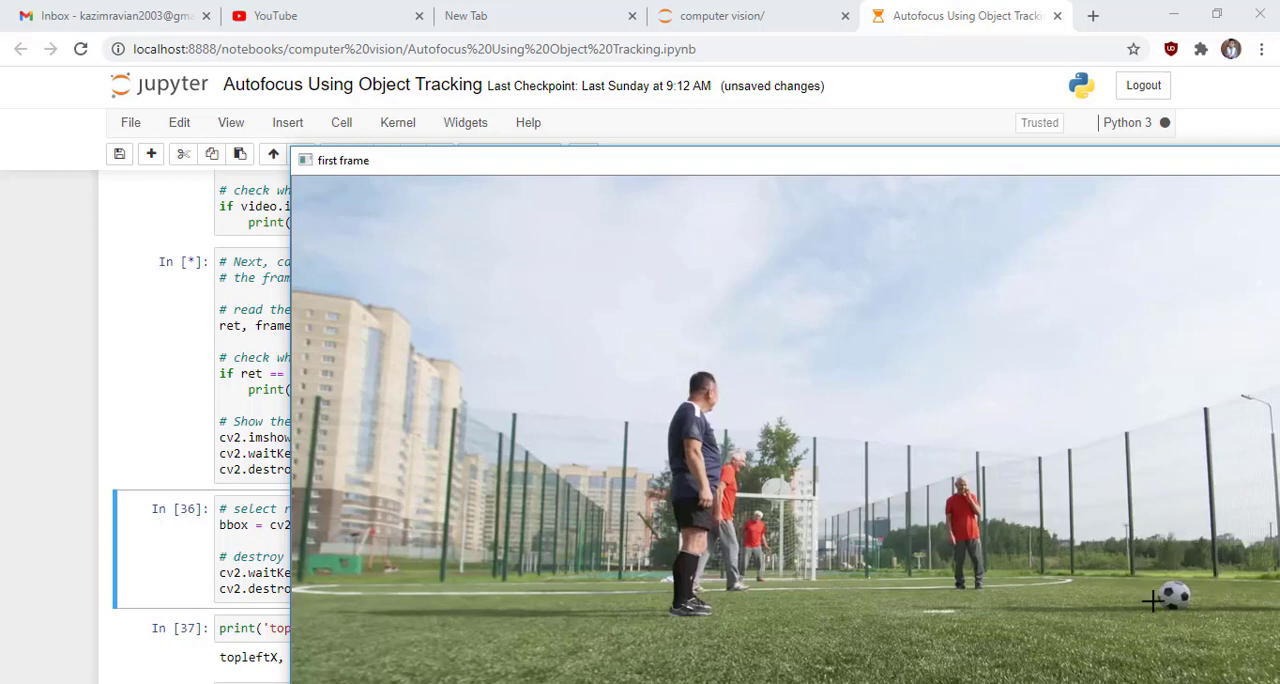
pyautogui.moveTo(928, 472)
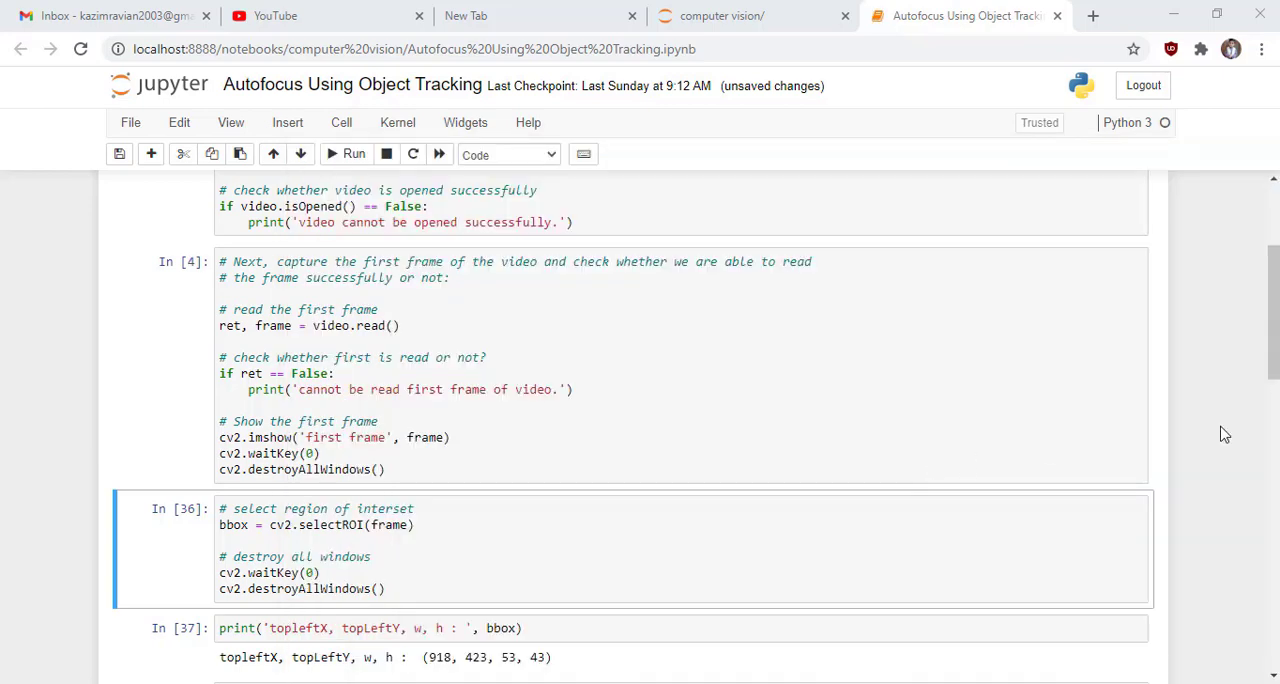
# Run the selectROI cell to open the ROI selector on the first frame for boxing the ball.
pyautogui.scroll(-3)
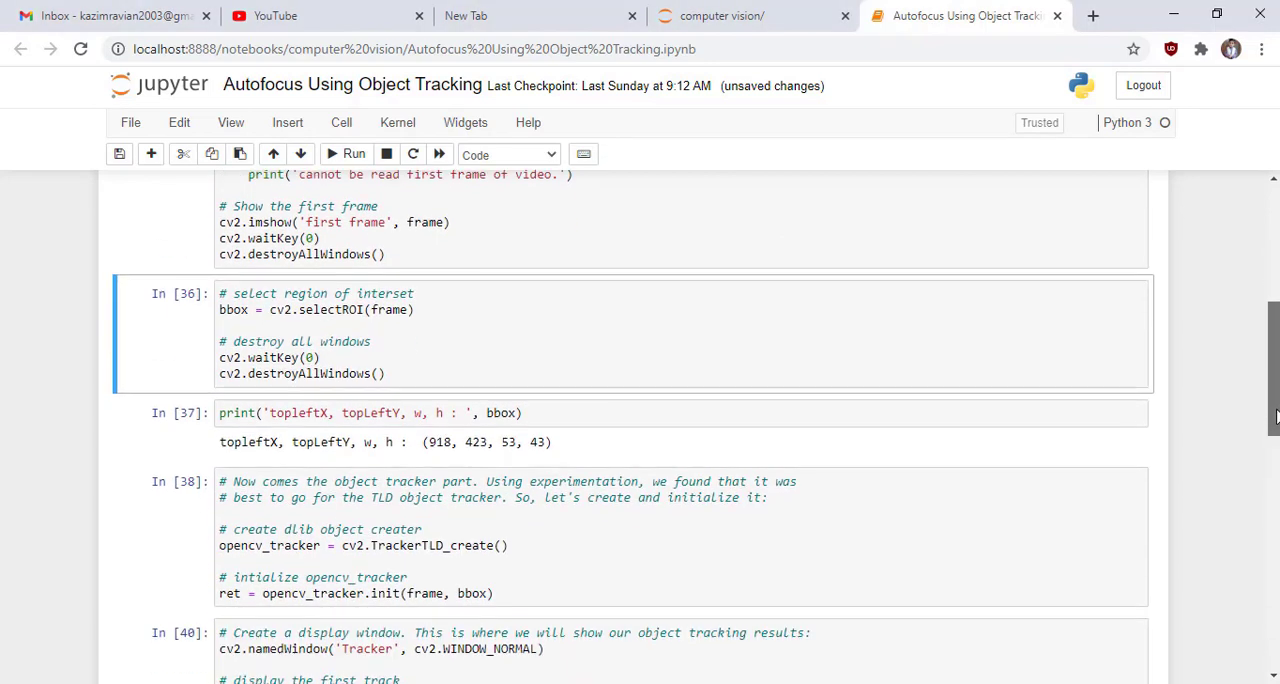
pyautogui.scroll(-3)
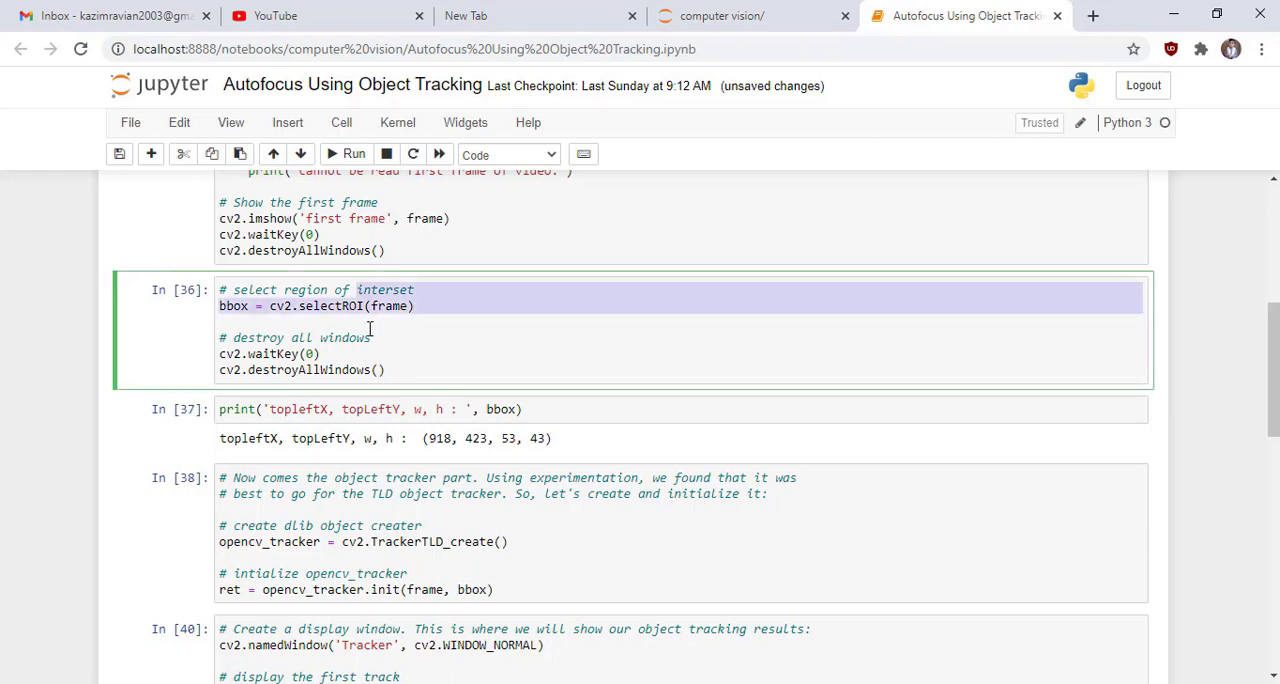
pyautogui.click(354, 154)
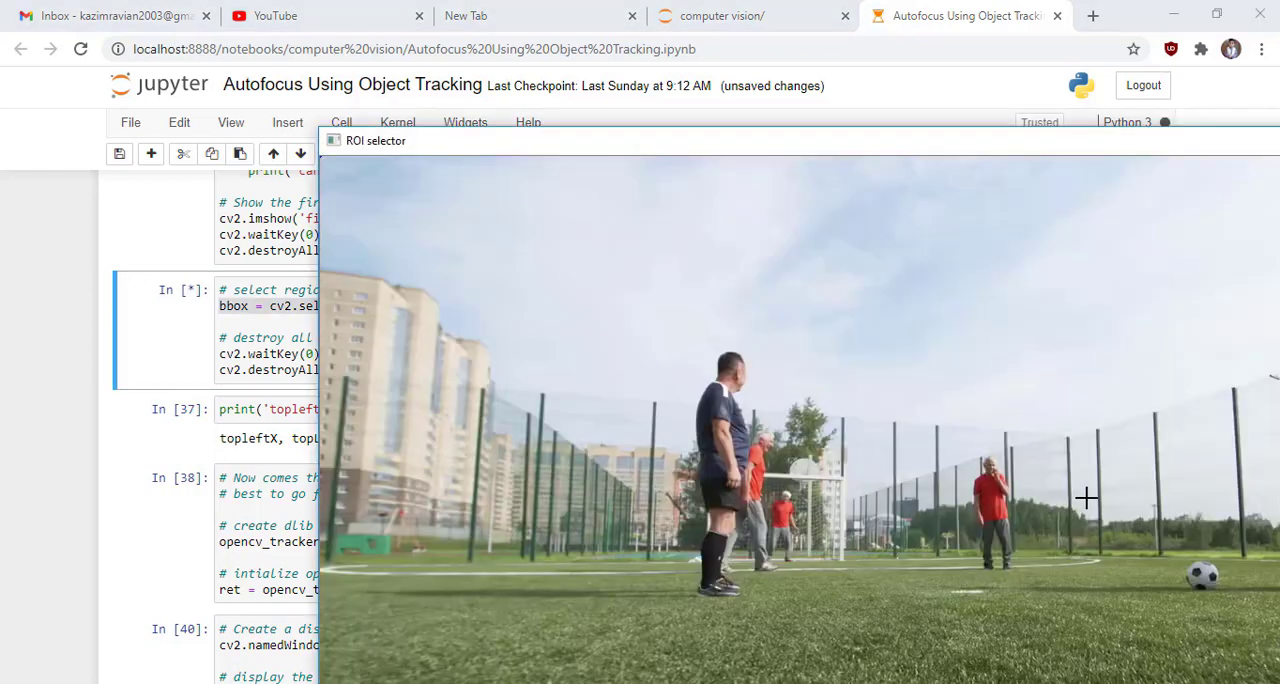
pyautogui.moveTo(1190, 570)
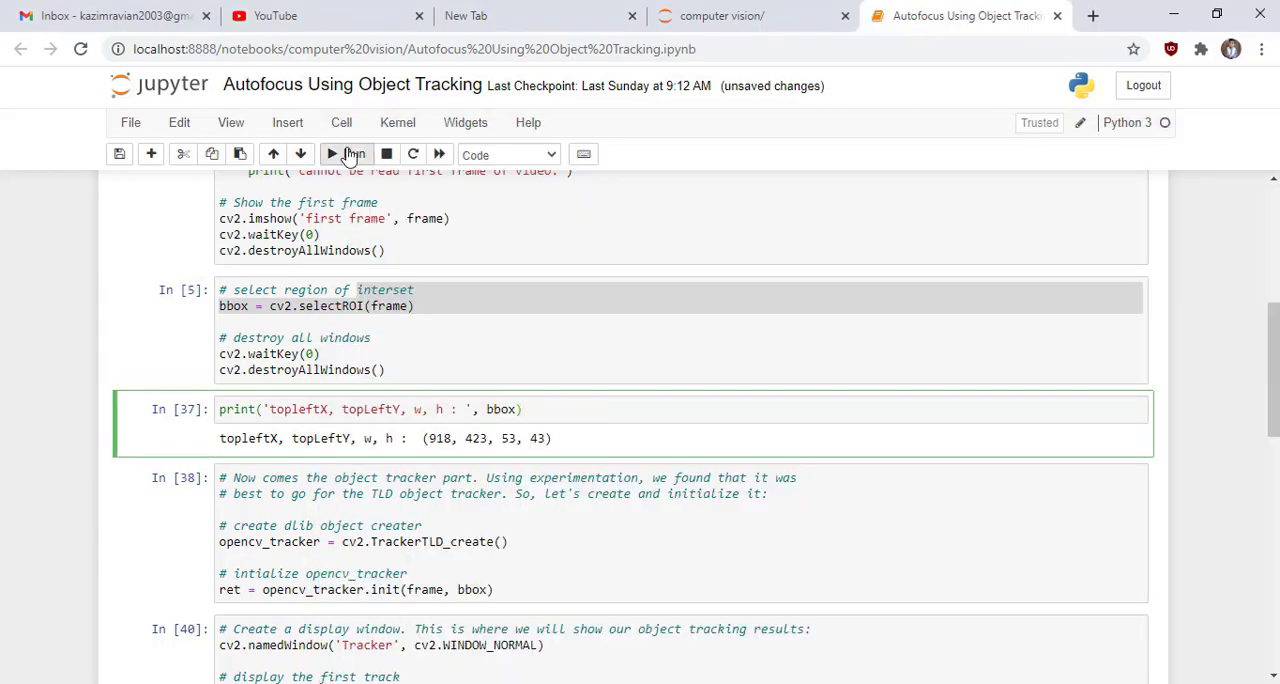
# Run the print(bbox) cell, outputting topleftX, topLeftY, w, h: (929, 425, 20, 38).
pyautogui.click(332, 154)
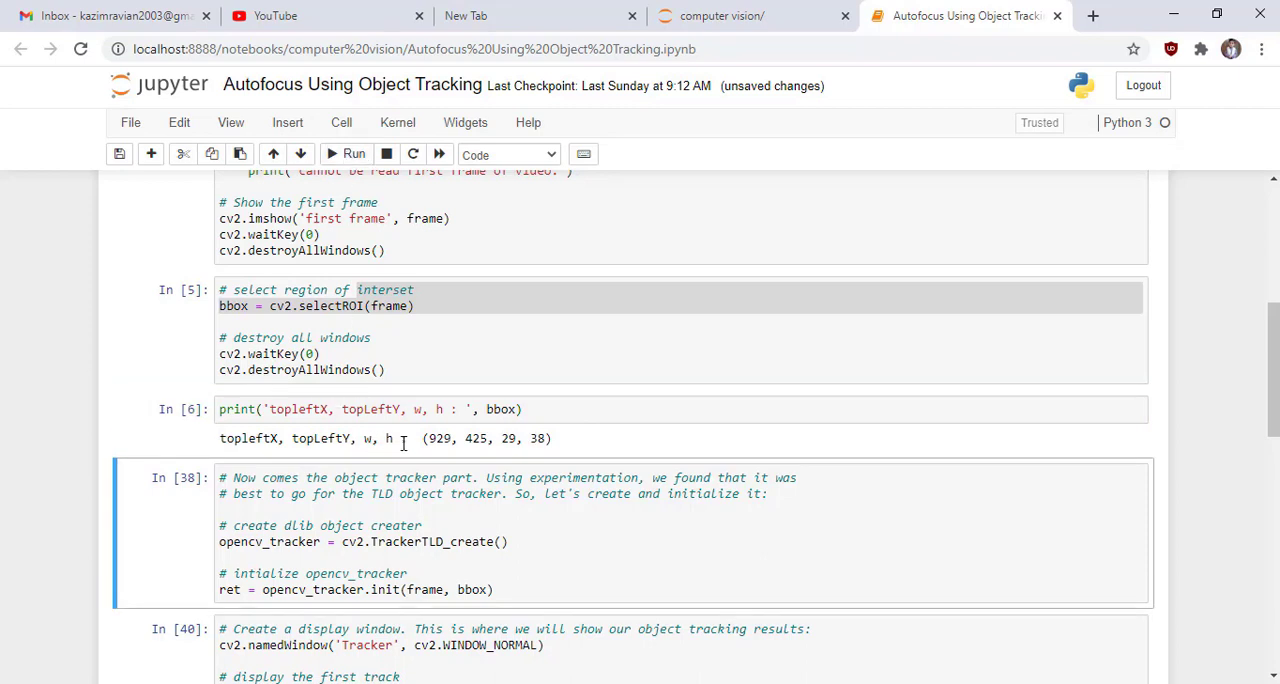
pyautogui.moveTo(452, 408)
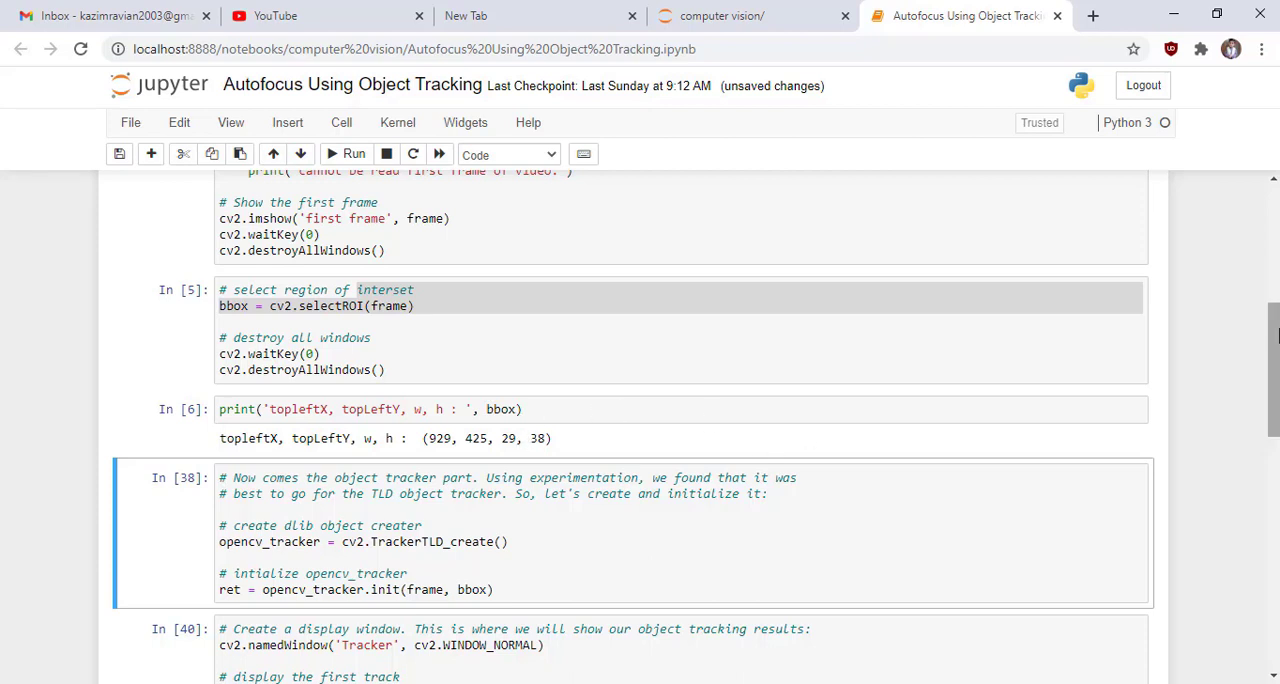
# Scroll to the cell that creates and initialises the TLD object tracker.
pyautogui.scroll(-3)
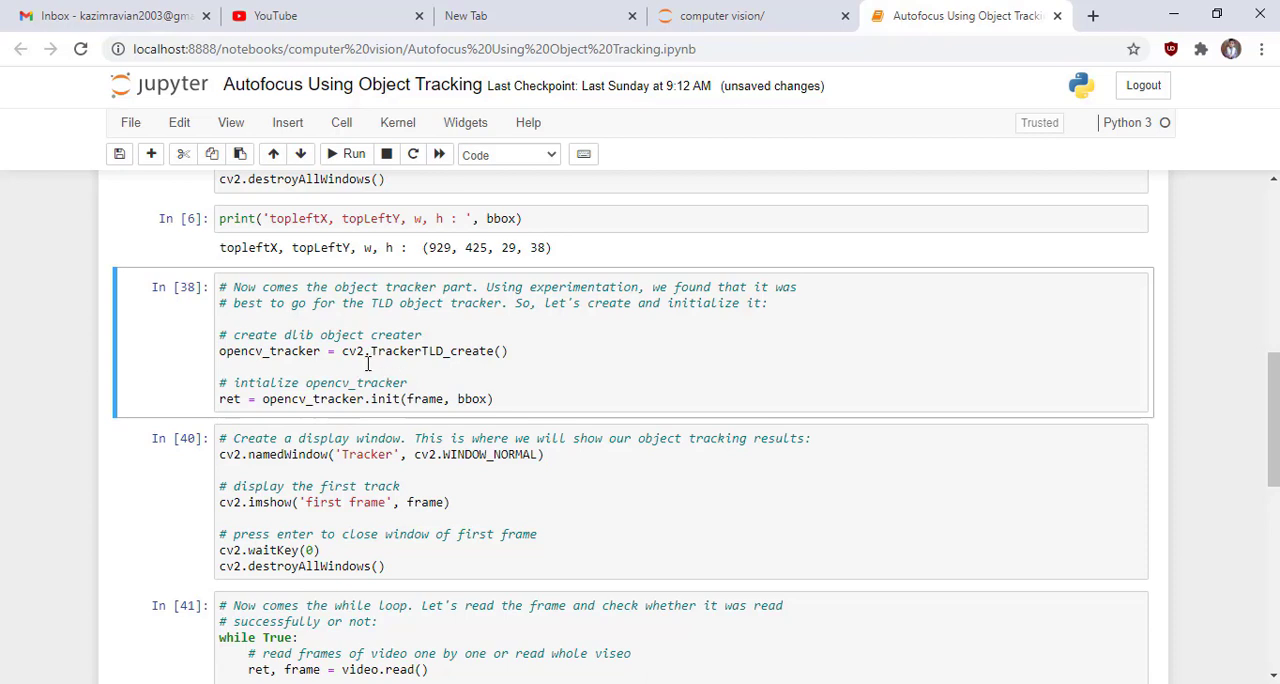
pyautogui.moveTo(452, 352)
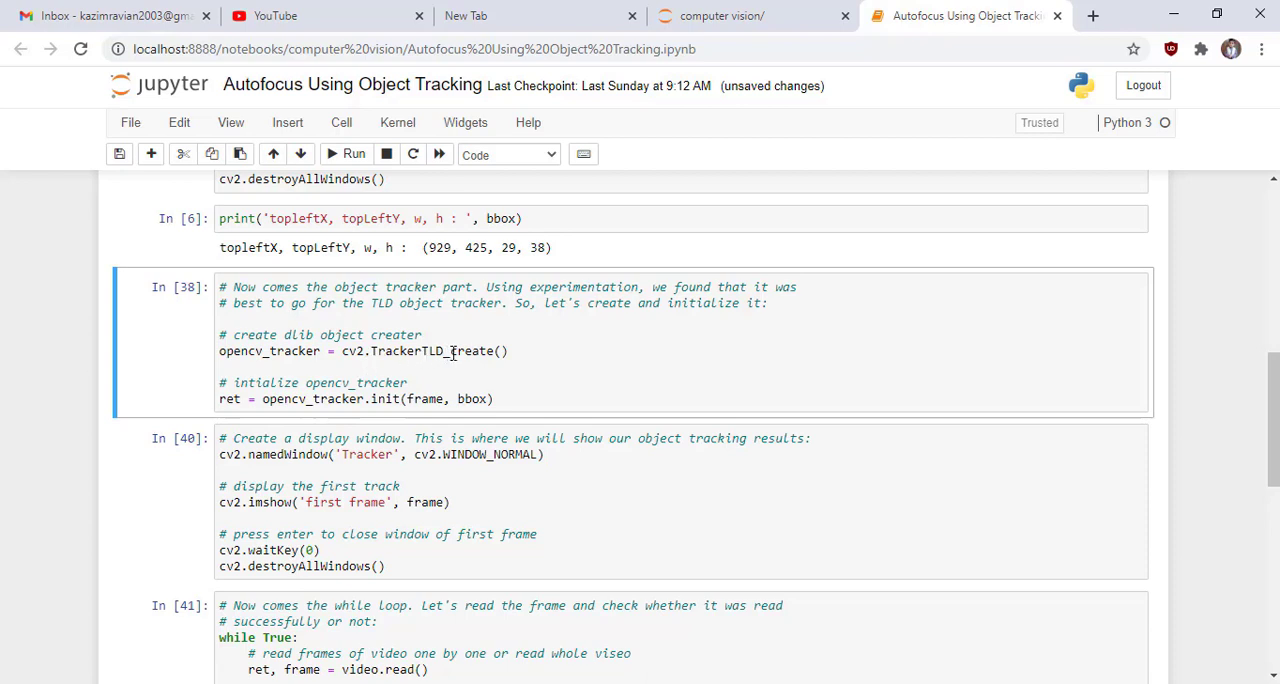
pyautogui.moveTo(388, 358)
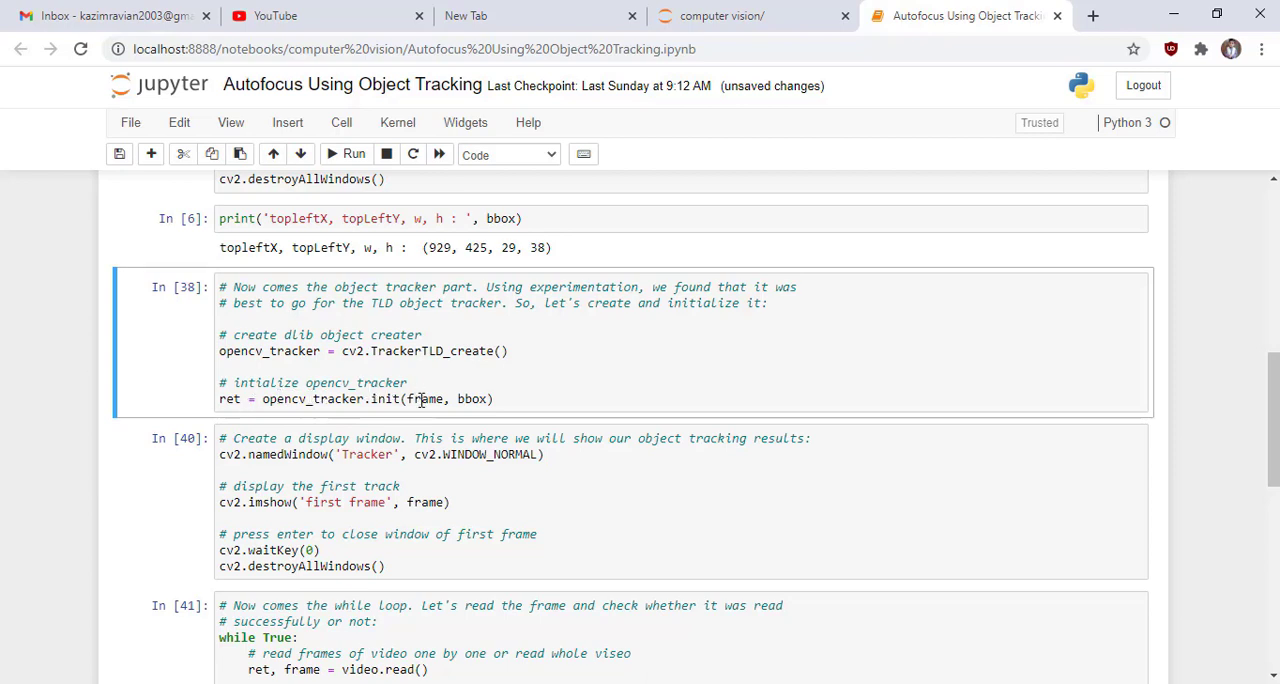
pyautogui.moveTo(476, 372)
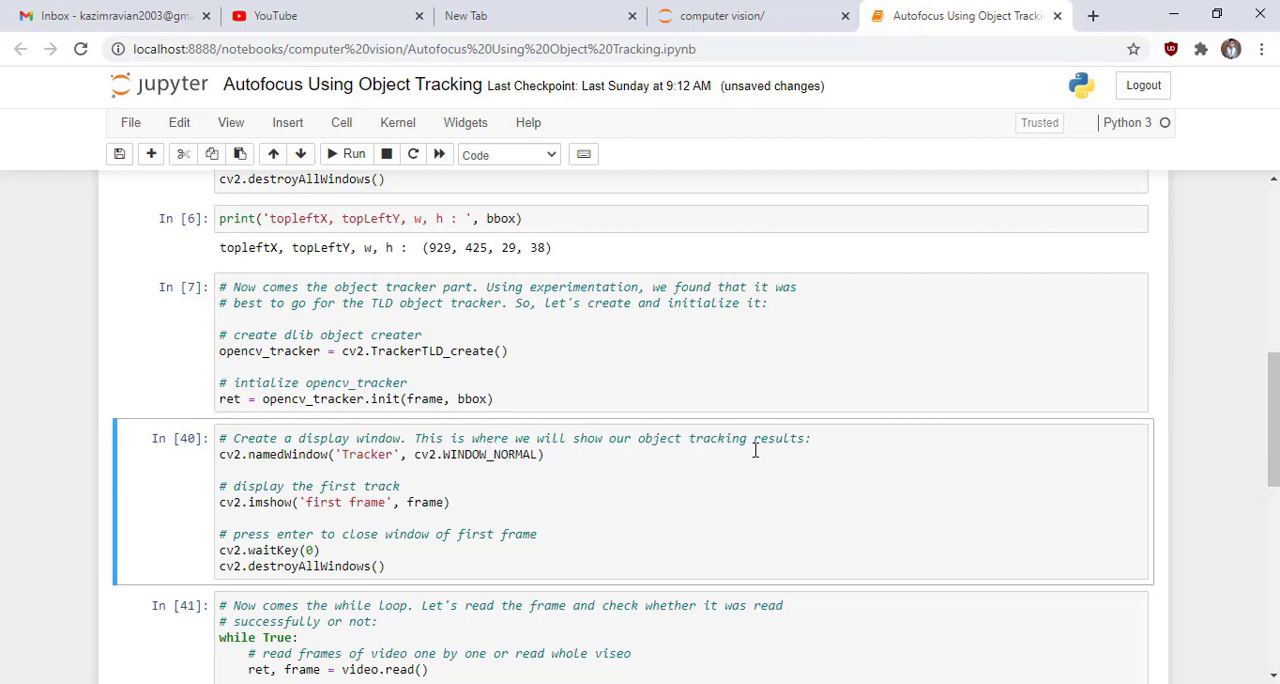
pyautogui.moveTo(462, 520)
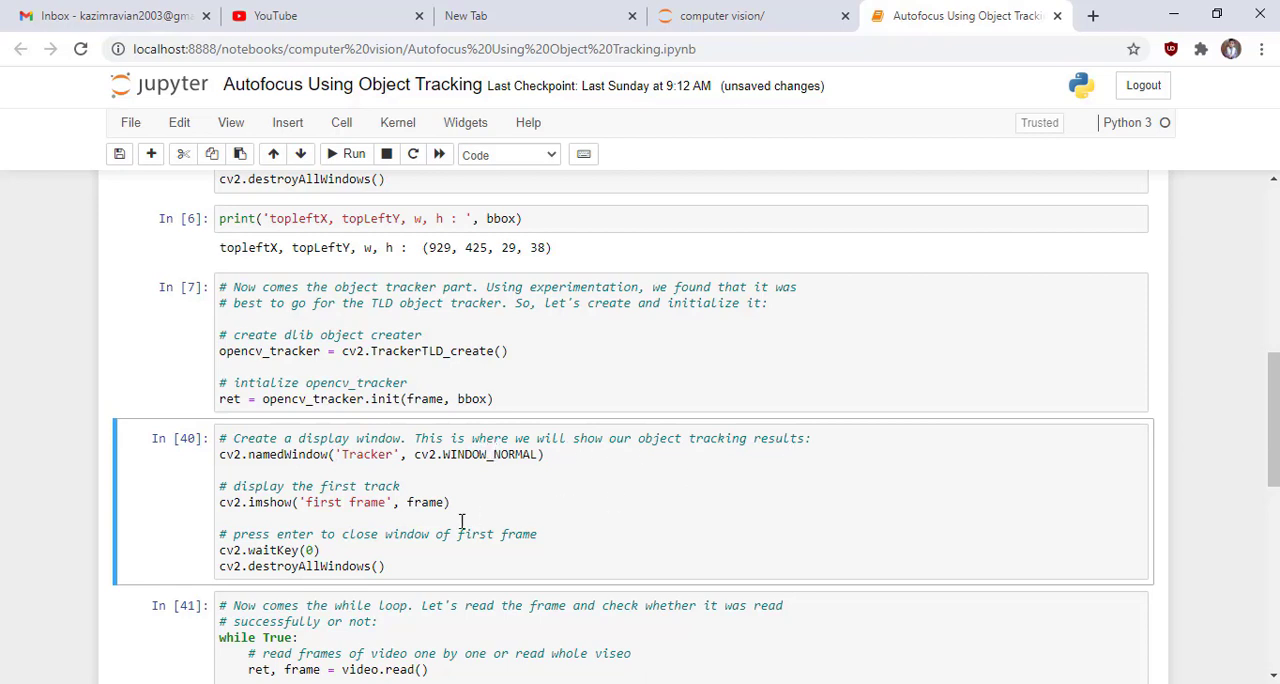
pyautogui.moveTo(396, 502)
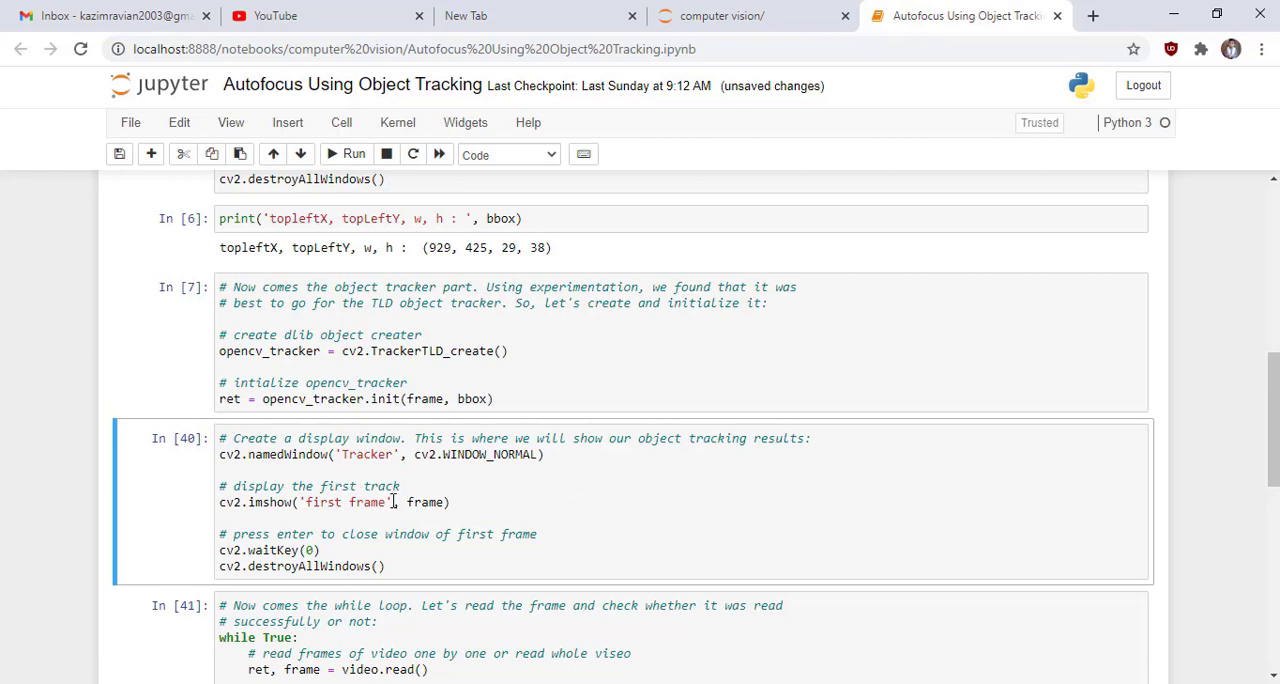
pyautogui.moveTo(422, 484)
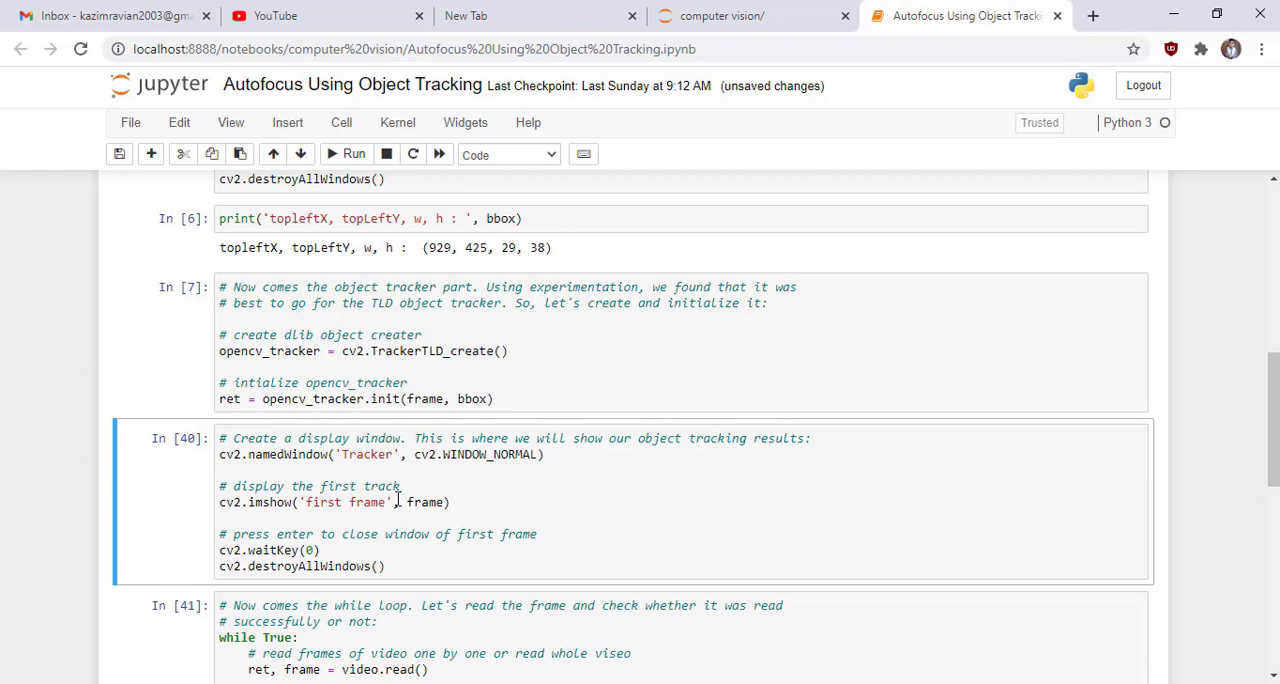
pyautogui.click(352, 152)
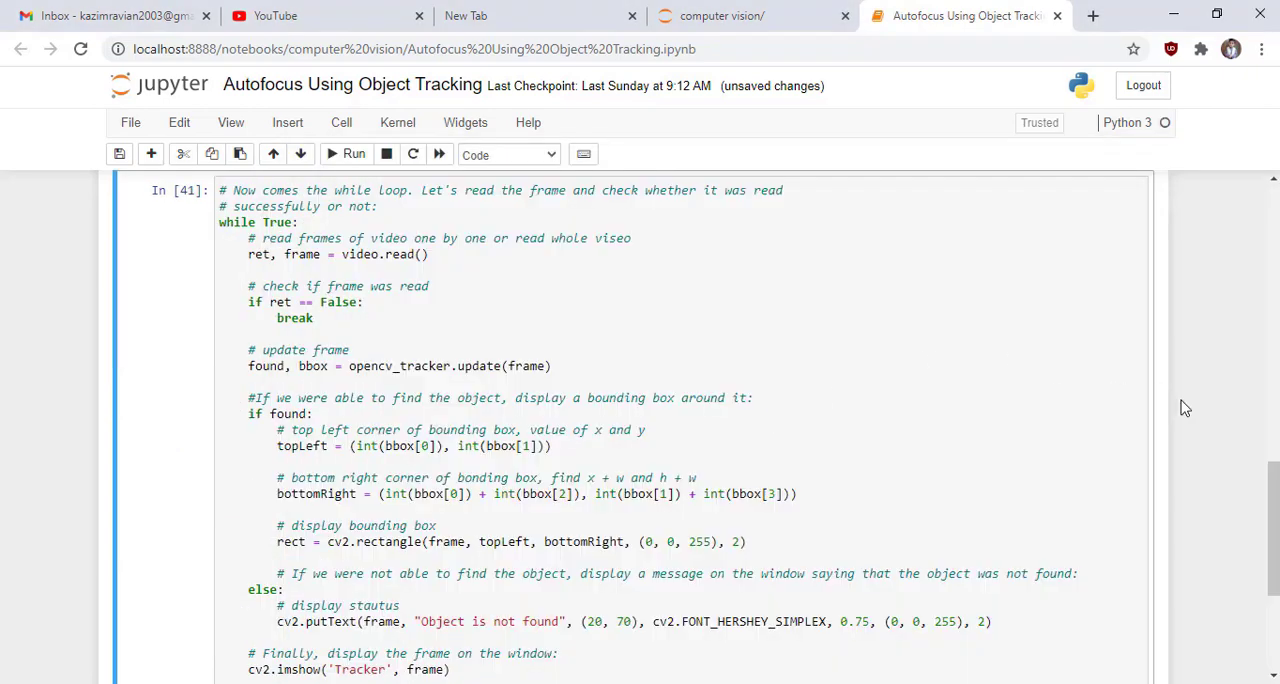
pyautogui.scroll(-3)
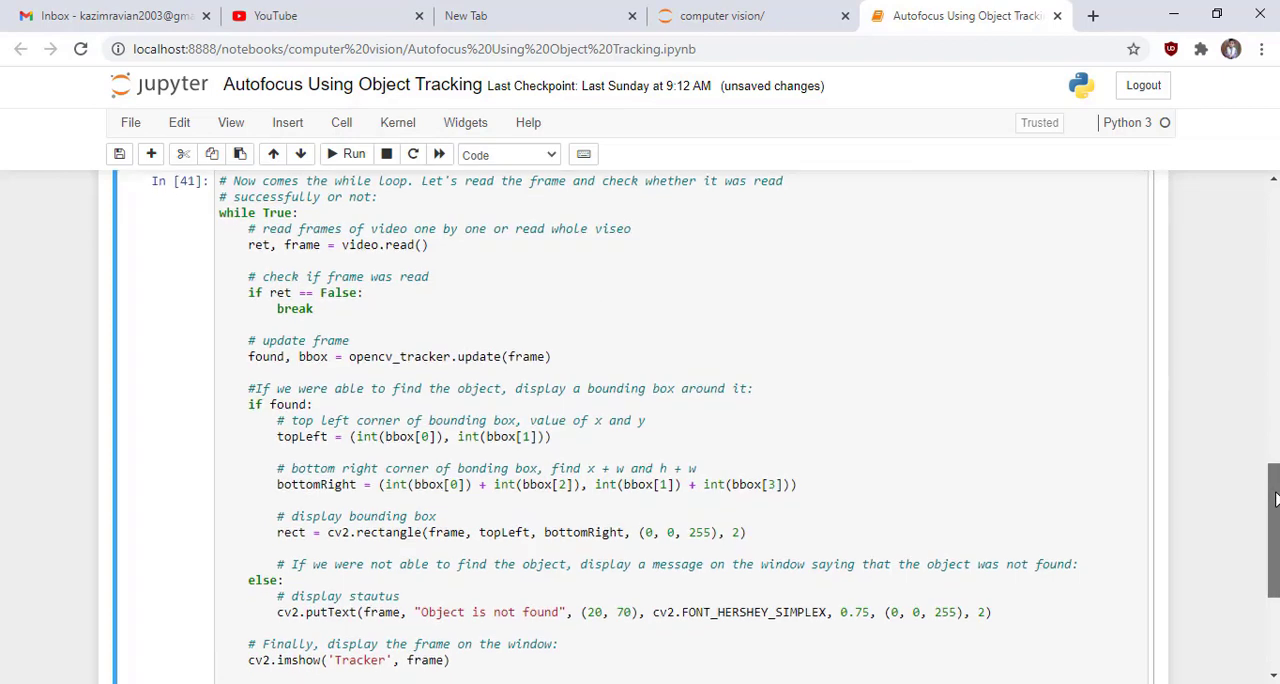
pyautogui.scroll(-3)
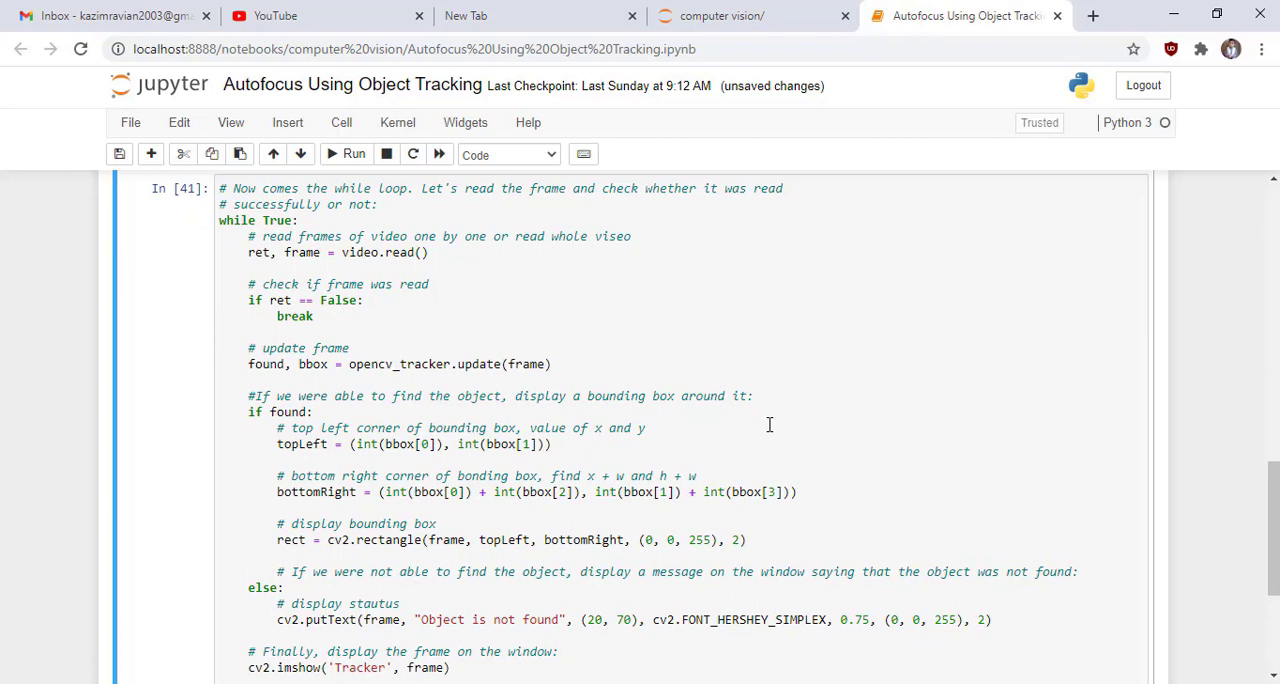
pyautogui.moveTo(308, 272)
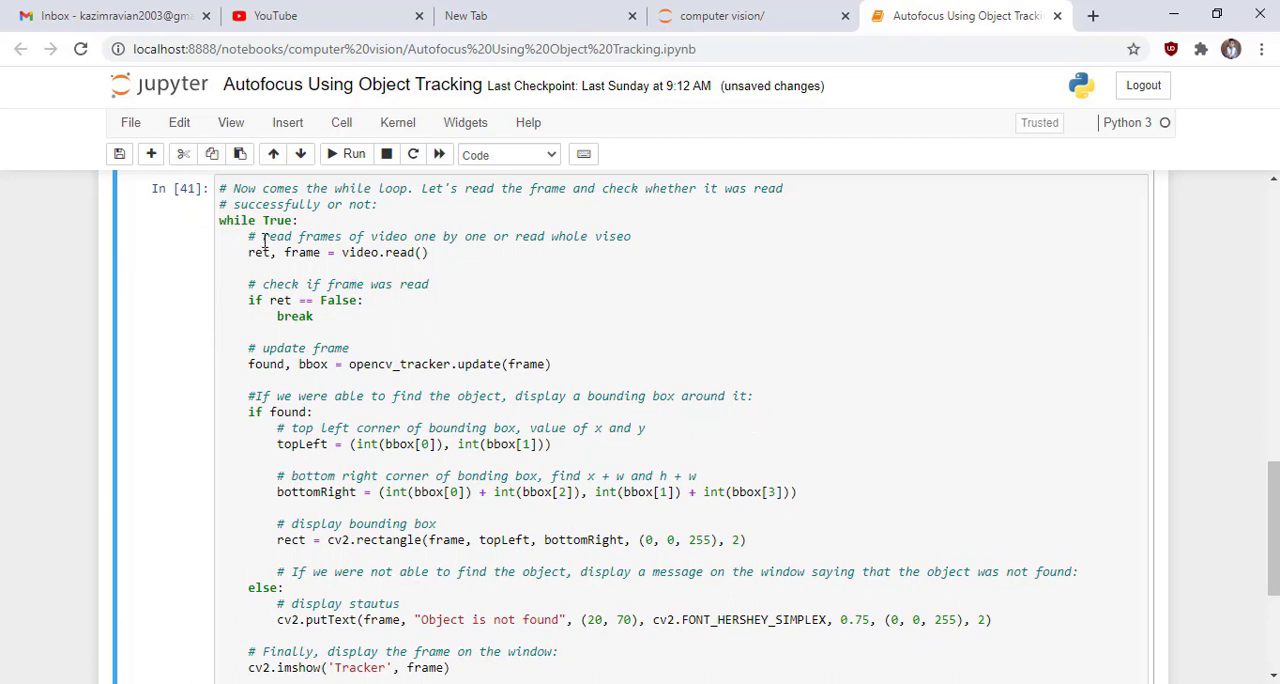
pyautogui.moveTo(552, 244)
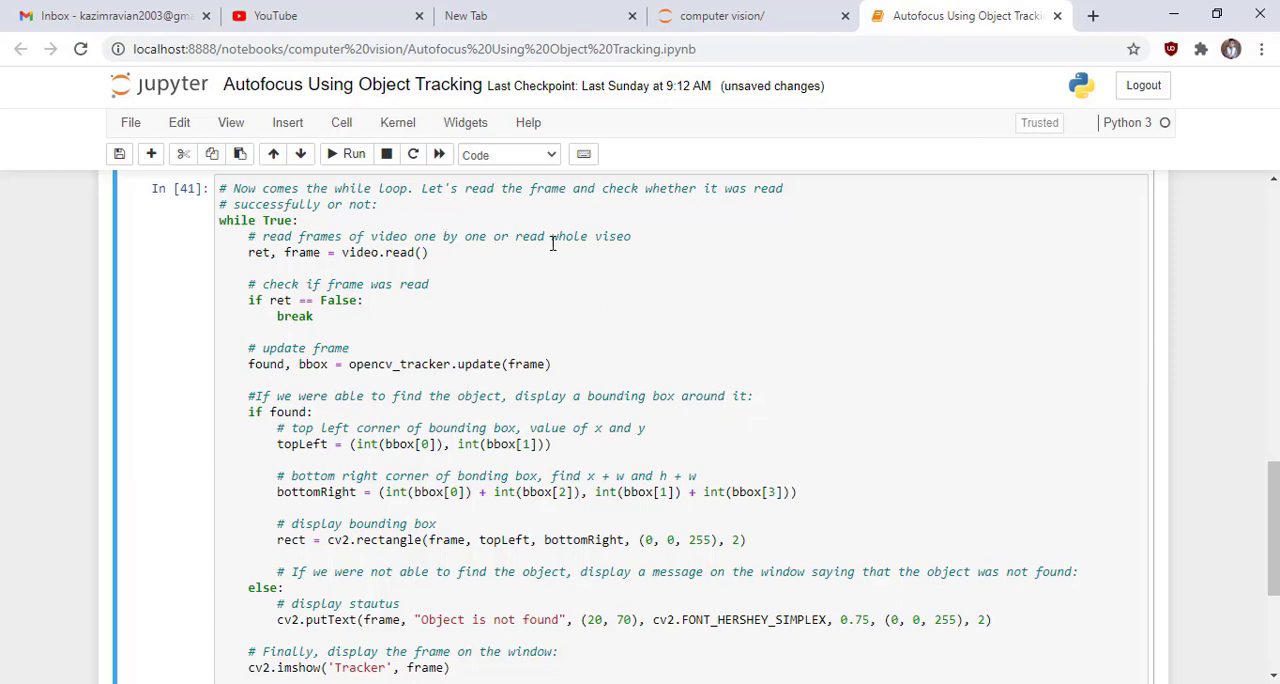
pyautogui.moveTo(662, 248)
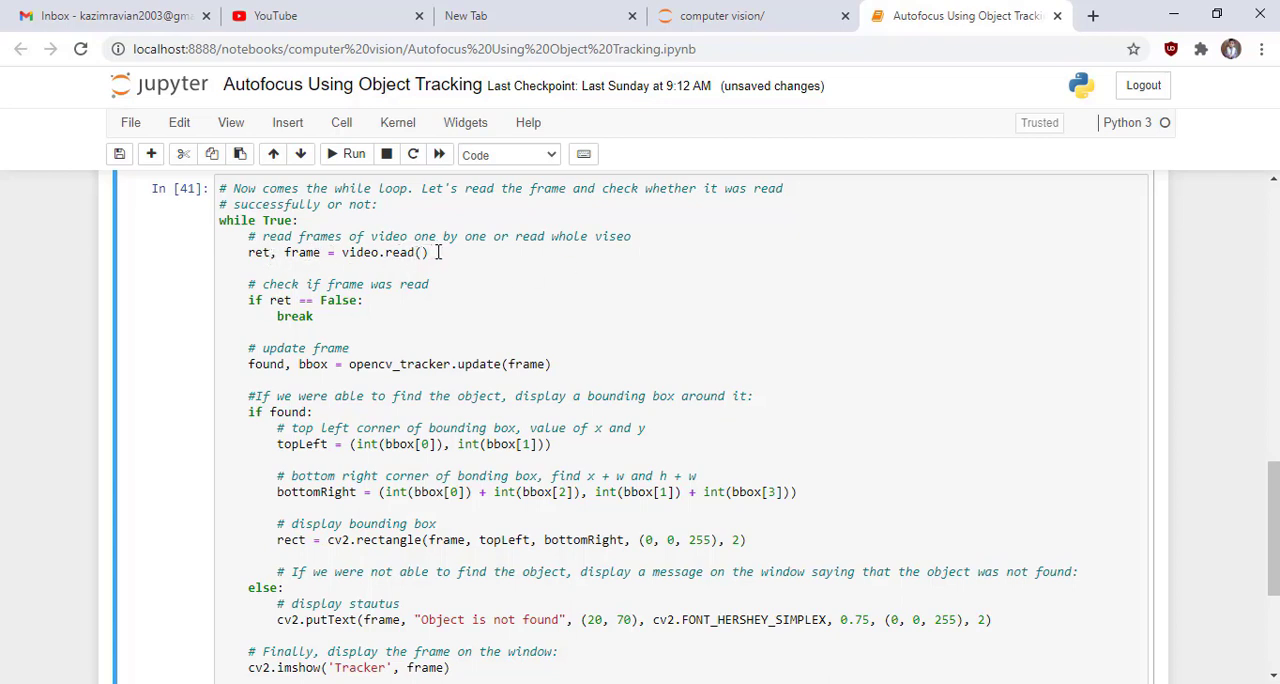
pyautogui.moveTo(354, 316)
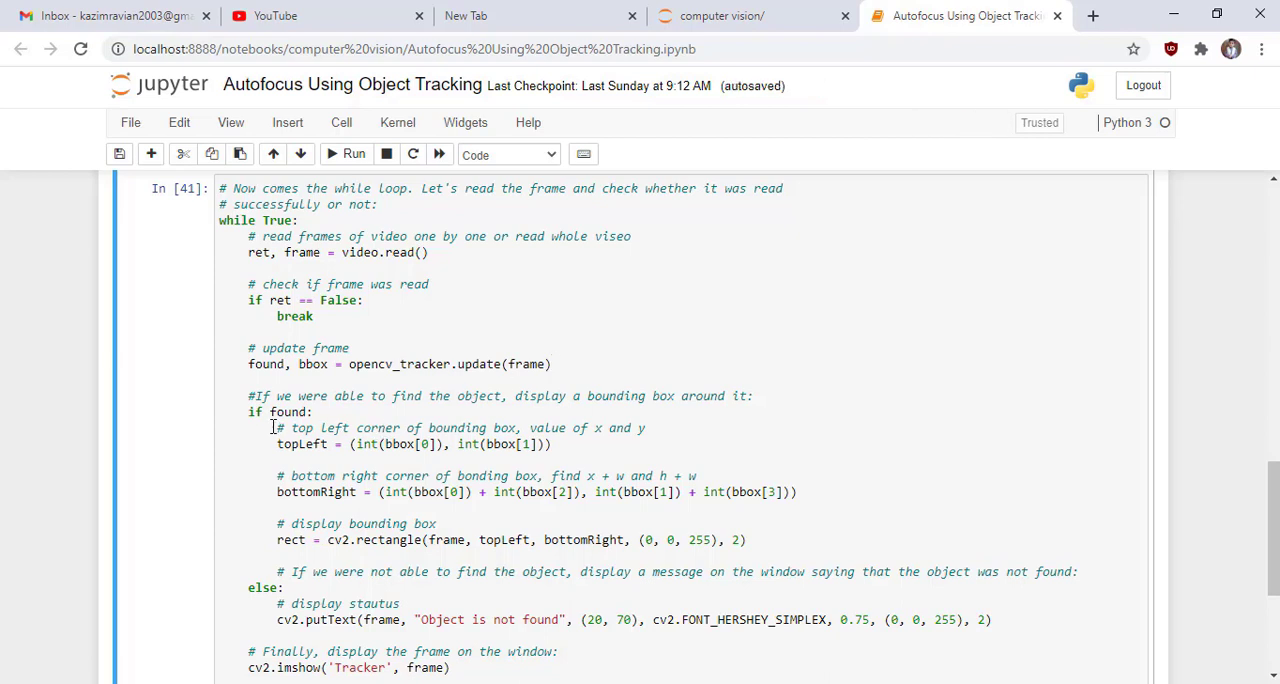
pyautogui.moveTo(404, 428)
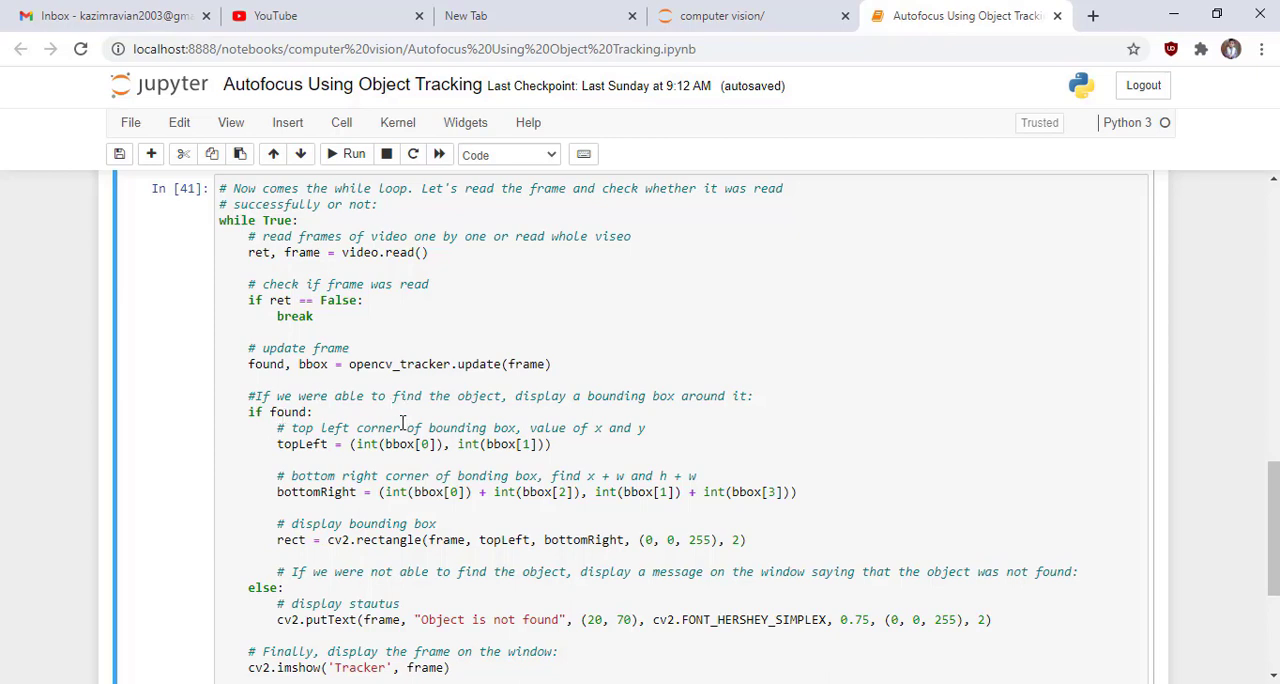
pyautogui.moveTo(458, 444)
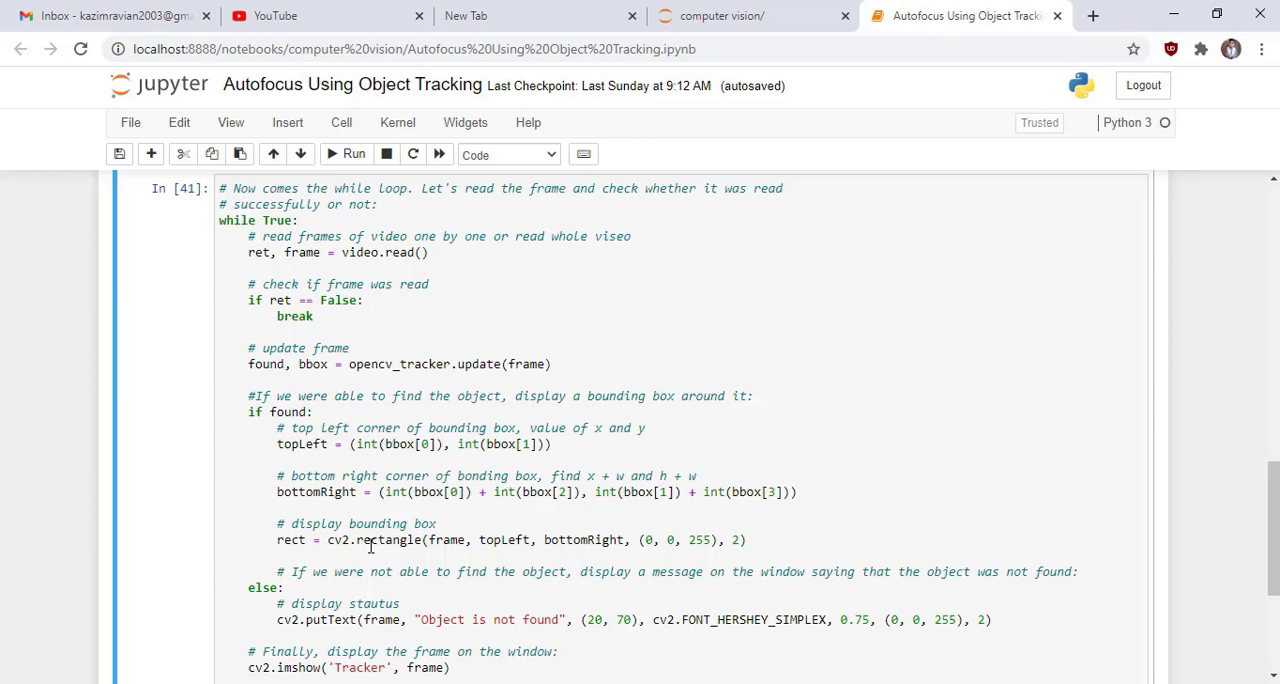
pyautogui.moveTo(396, 526)
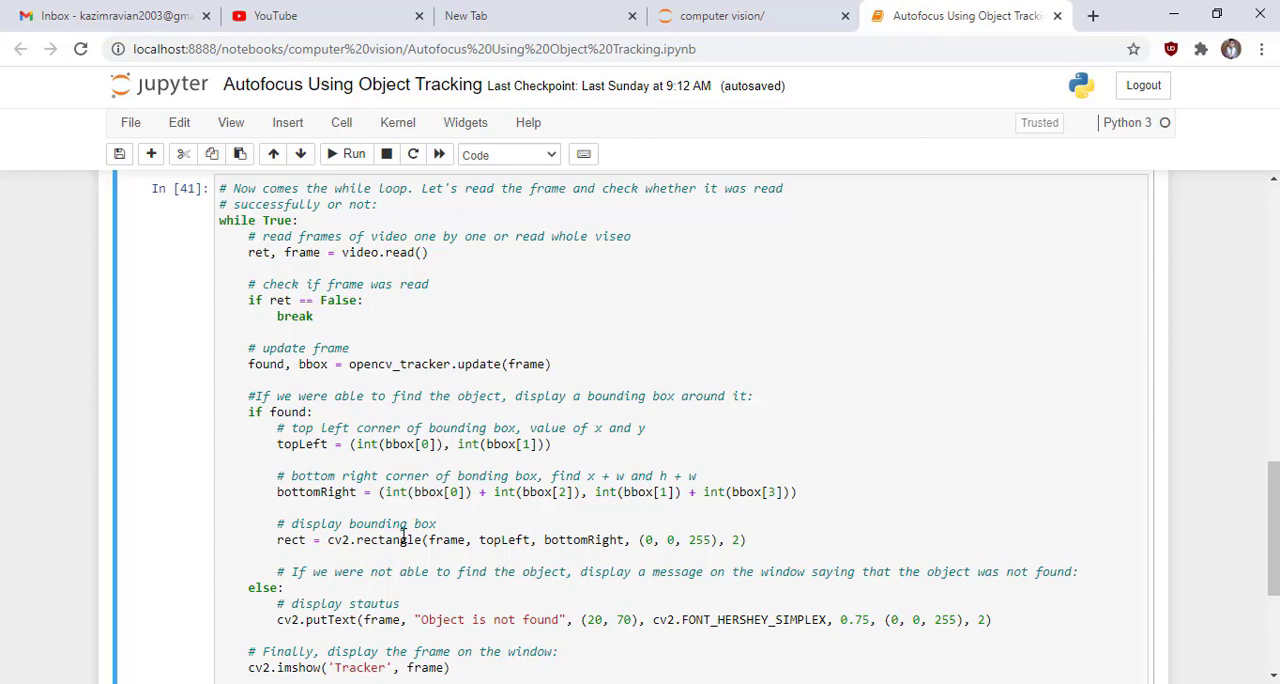
pyautogui.moveTo(416, 540)
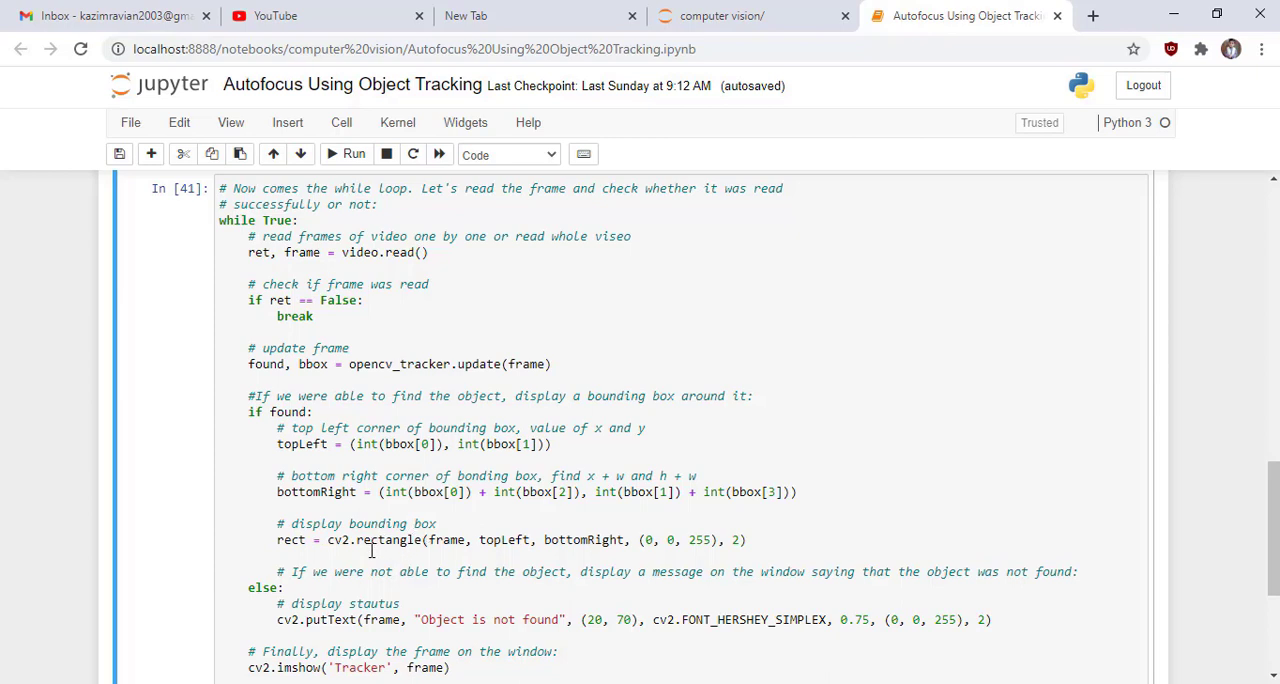
pyautogui.moveTo(336, 544)
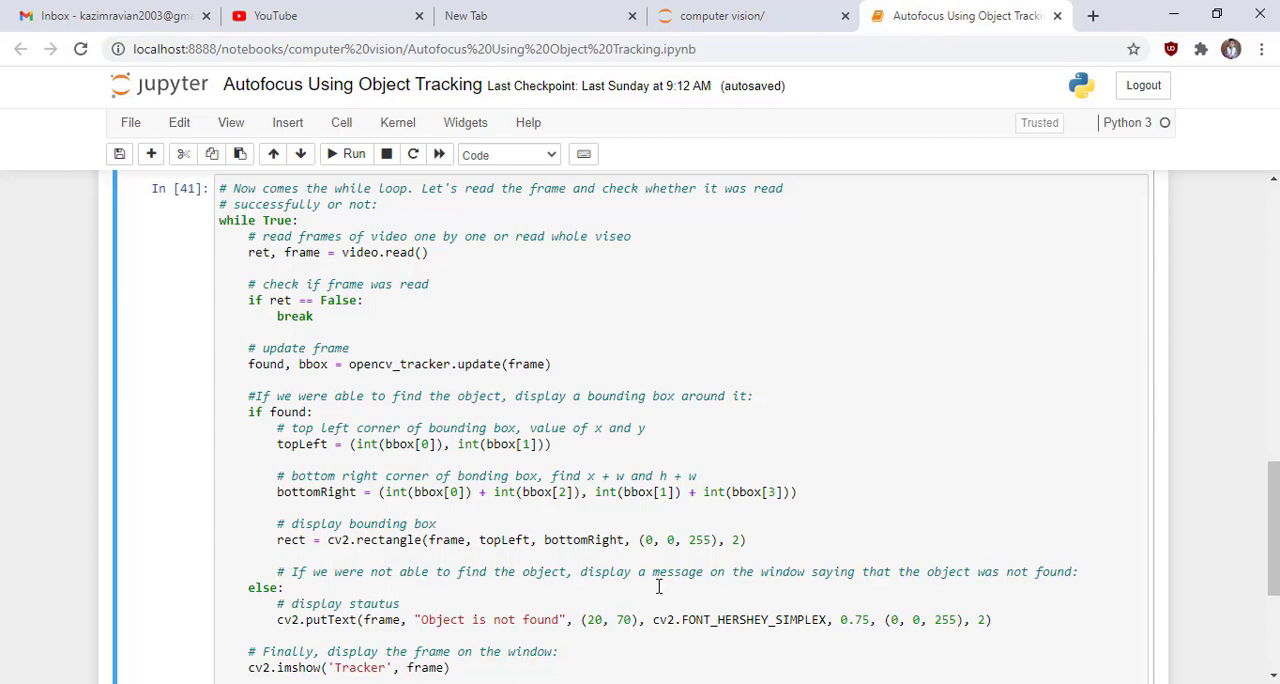
pyautogui.moveTo(952, 574)
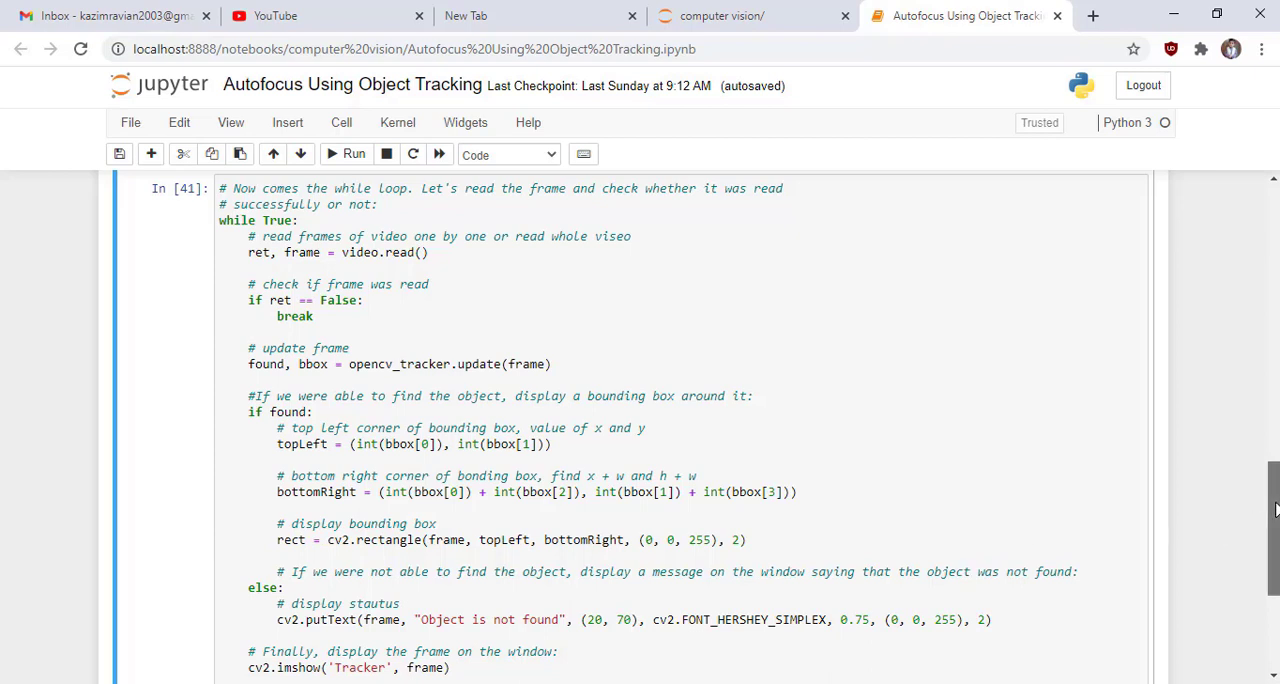
# Run the while-loop tracking cell, opening a Tracker window with the football boxed in red.
pyautogui.scroll(-3)
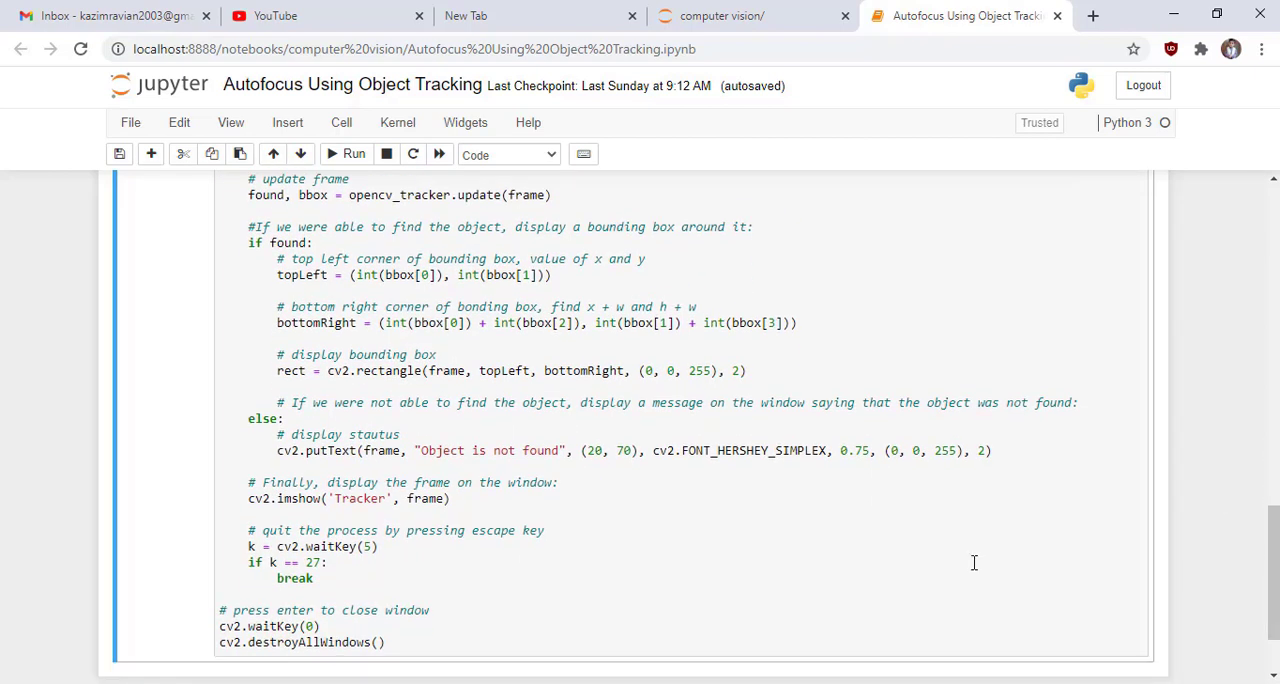
pyautogui.moveTo(336, 462)
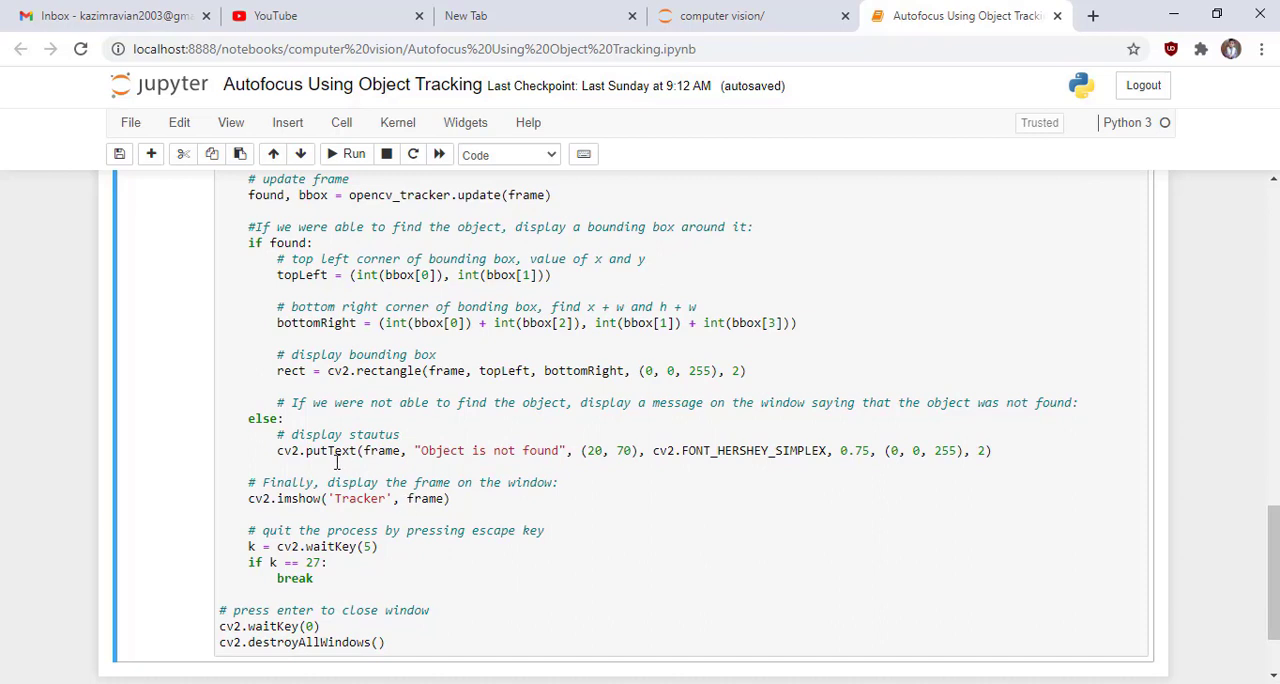
pyautogui.moveTo(742, 450)
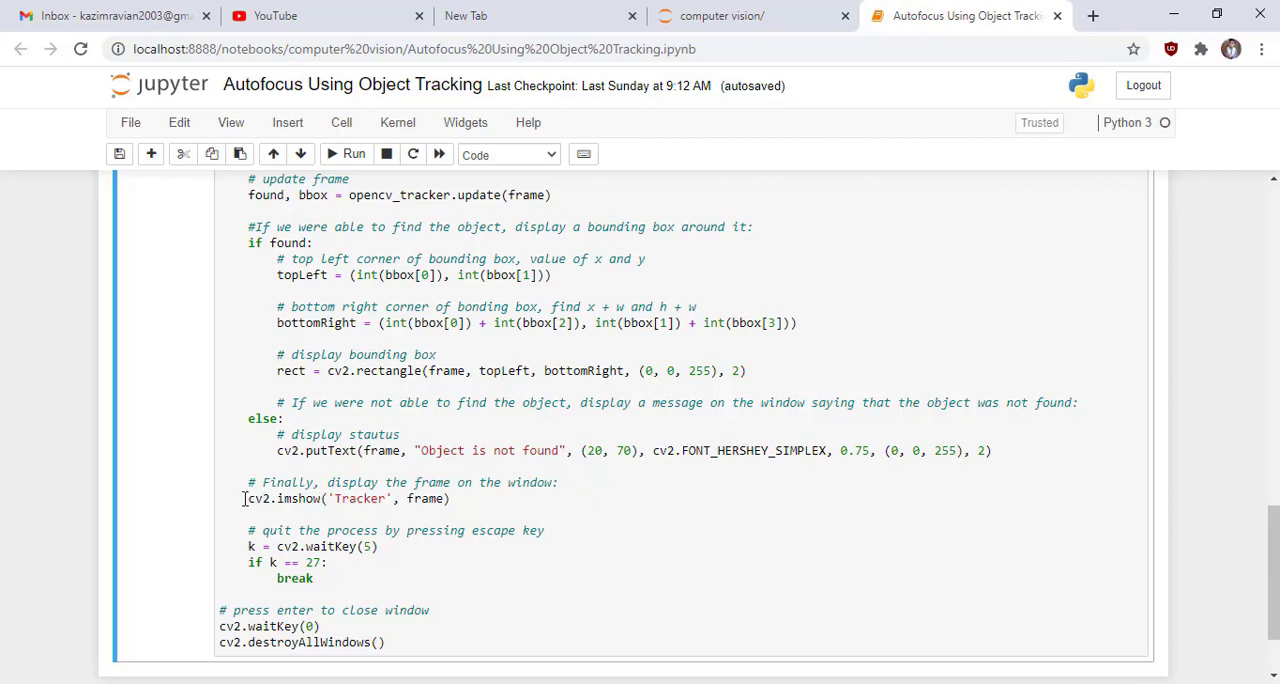
pyautogui.moveTo(340, 546)
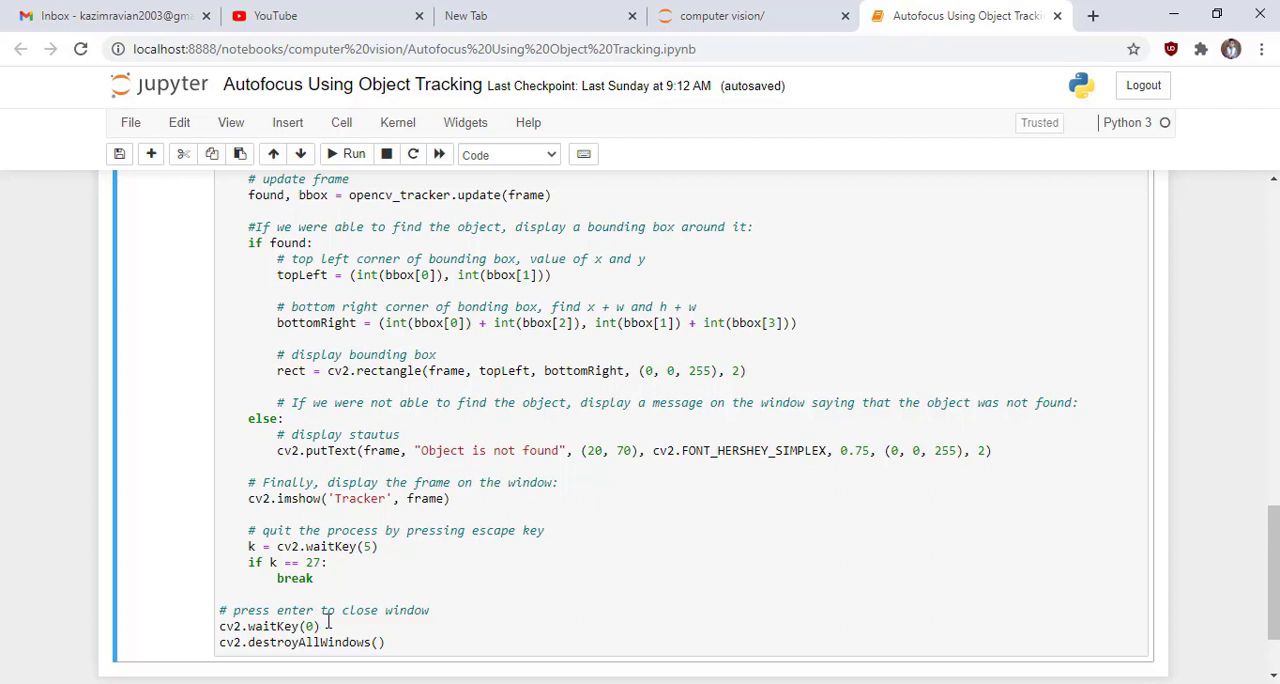
pyautogui.moveTo(432, 552)
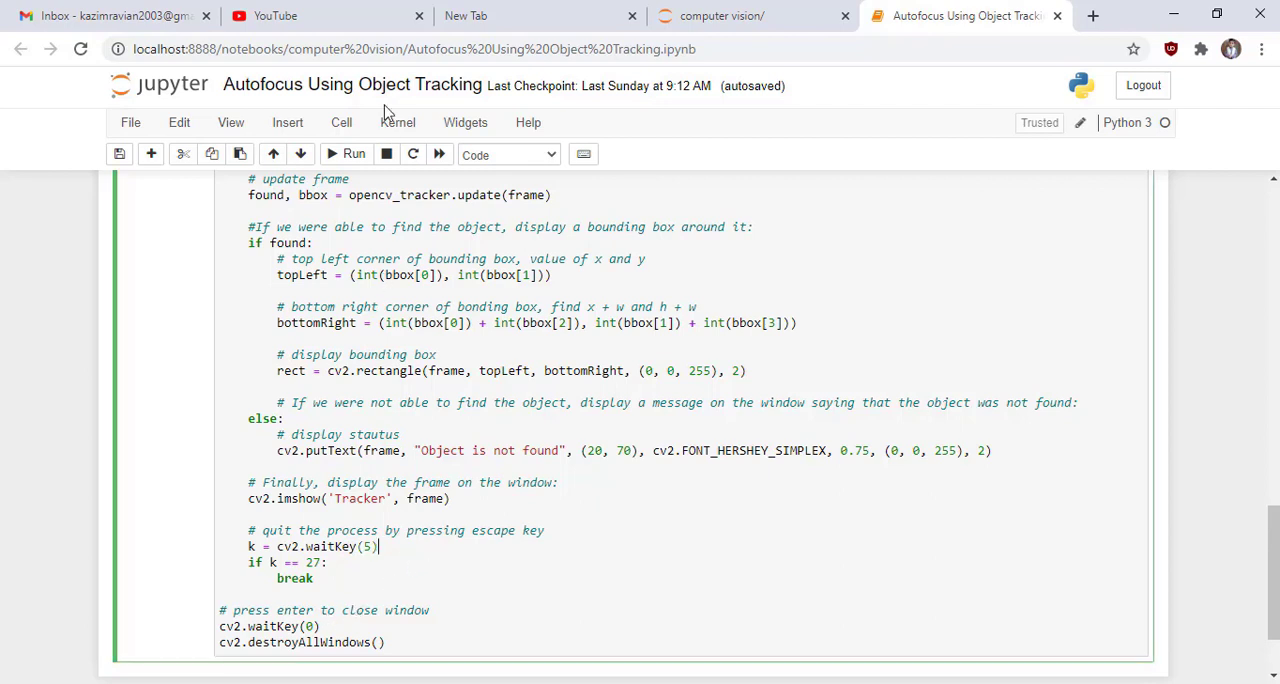
pyautogui.click(348, 154)
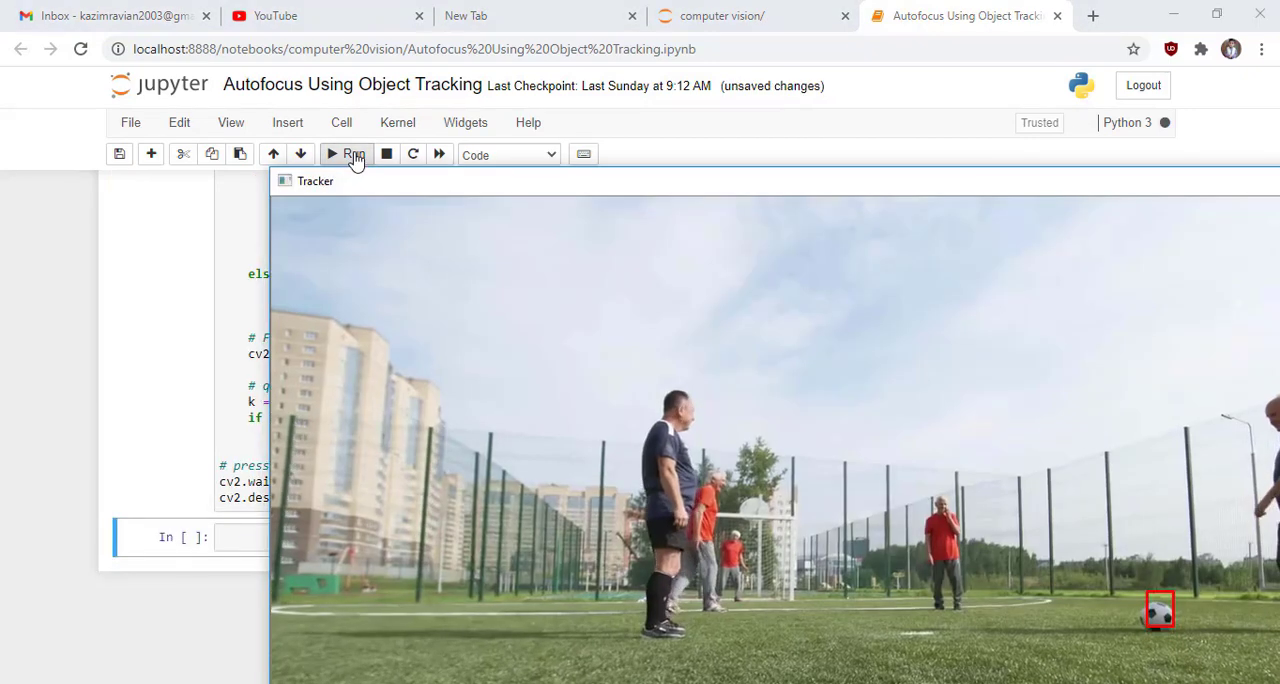